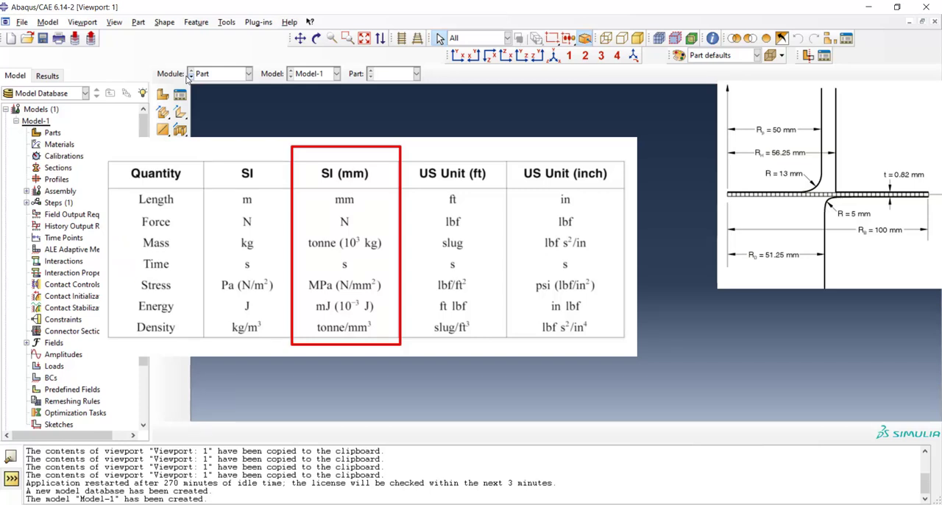
Create part 'Punch' as axisymmetric analytical rigid and enter its sketch
{"action": "left_click", "coordinate": [162, 95]}
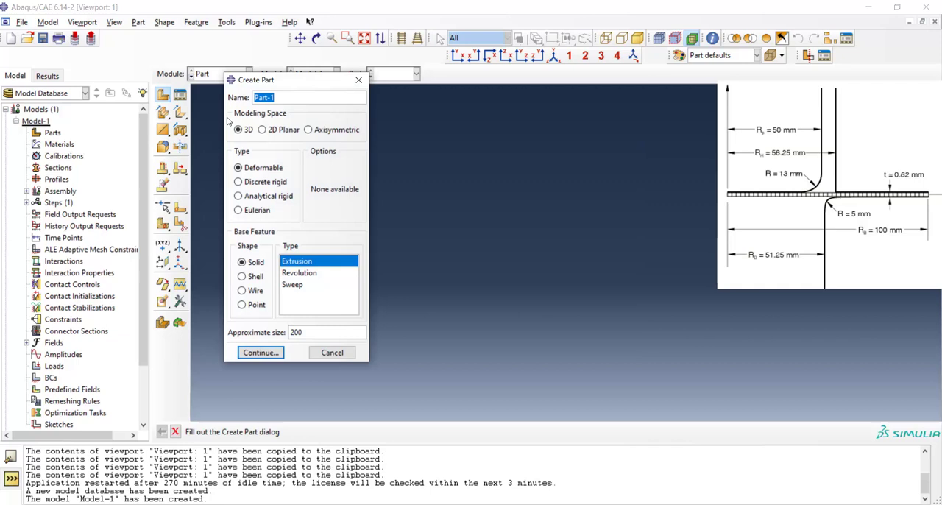
{"action": "type", "text": "P"}
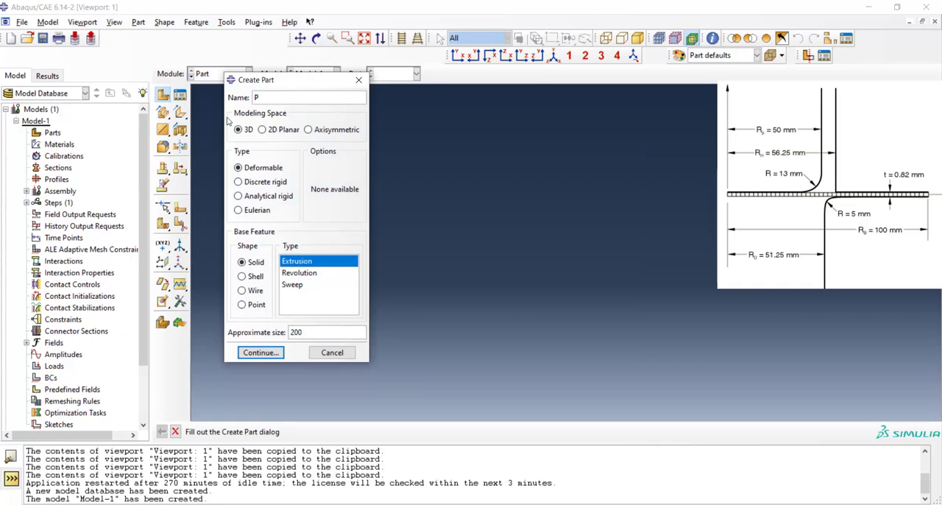
{"action": "type", "text": "unch"}
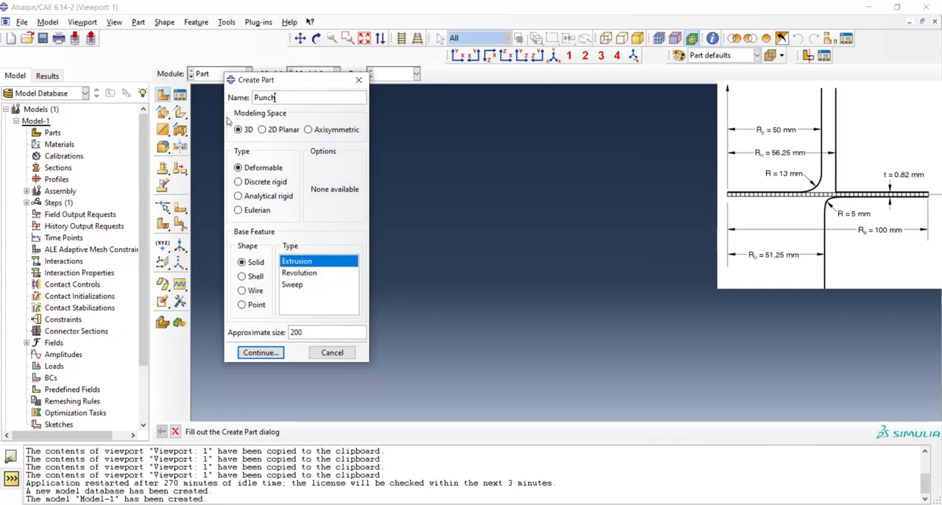
{"action": "mouse_move", "coordinate": [305, 123]}
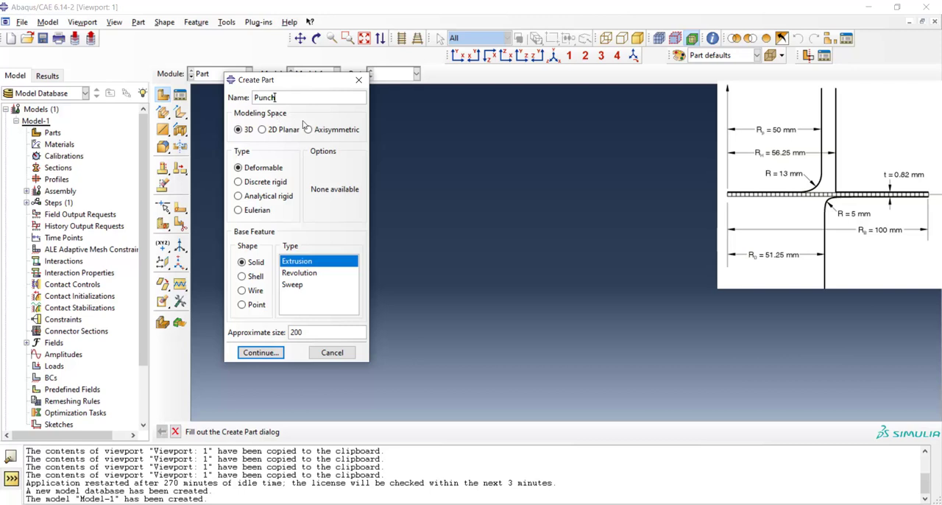
{"action": "left_click", "coordinate": [308, 129]}
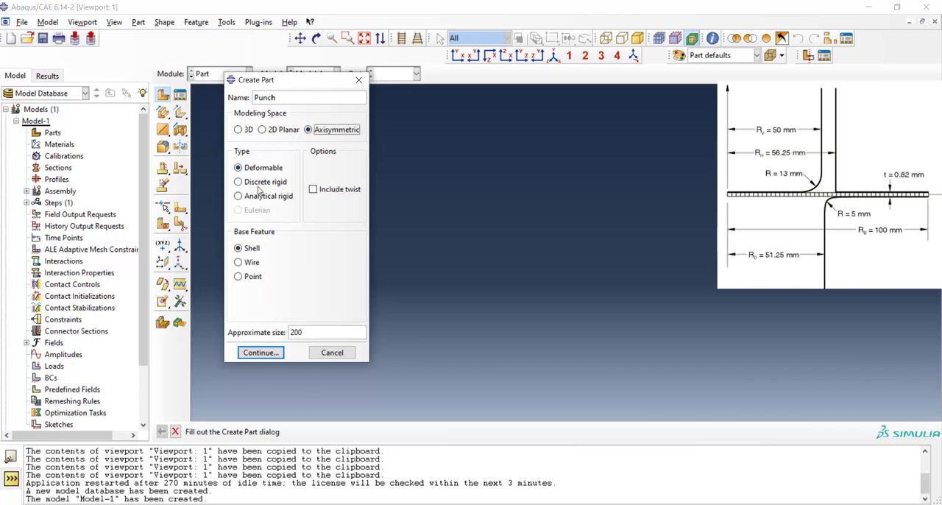
{"action": "left_click", "coordinate": [239, 196]}
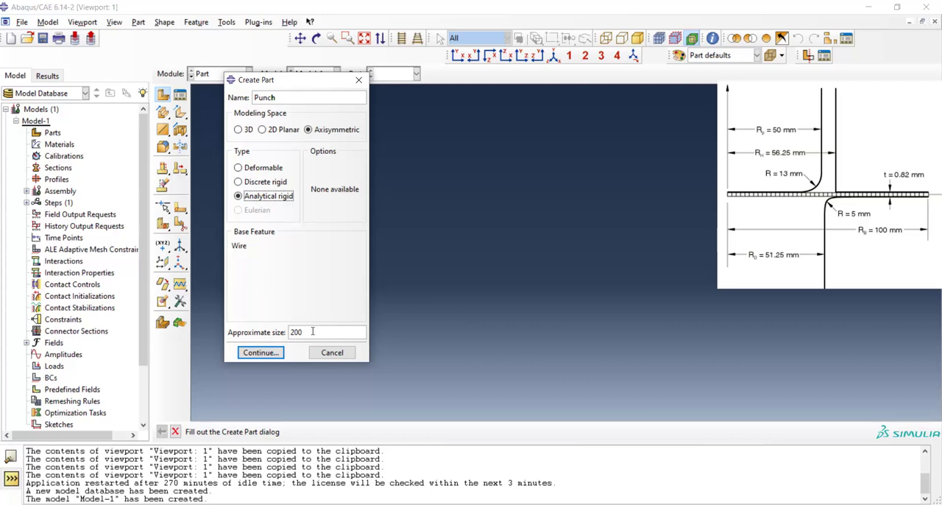
{"action": "left_click", "coordinate": [260, 352]}
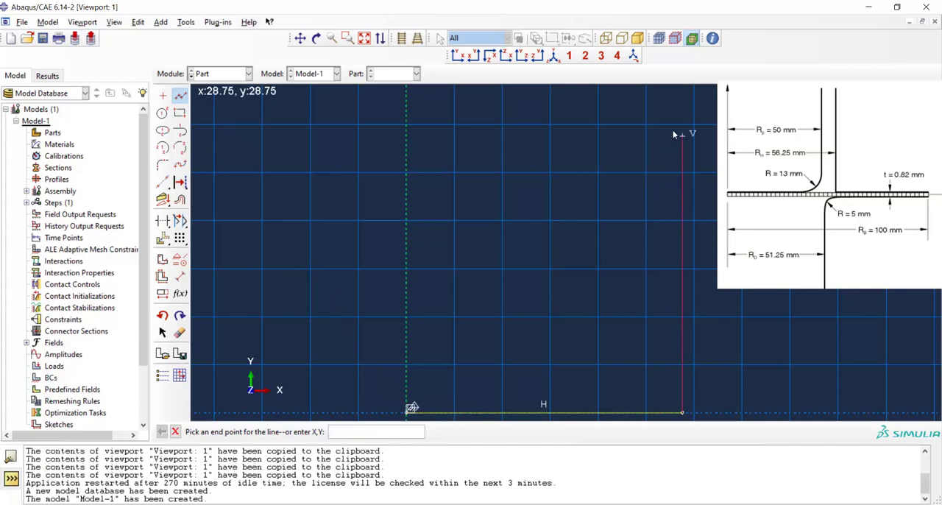
{"action": "mouse_move", "coordinate": [537, 159]}
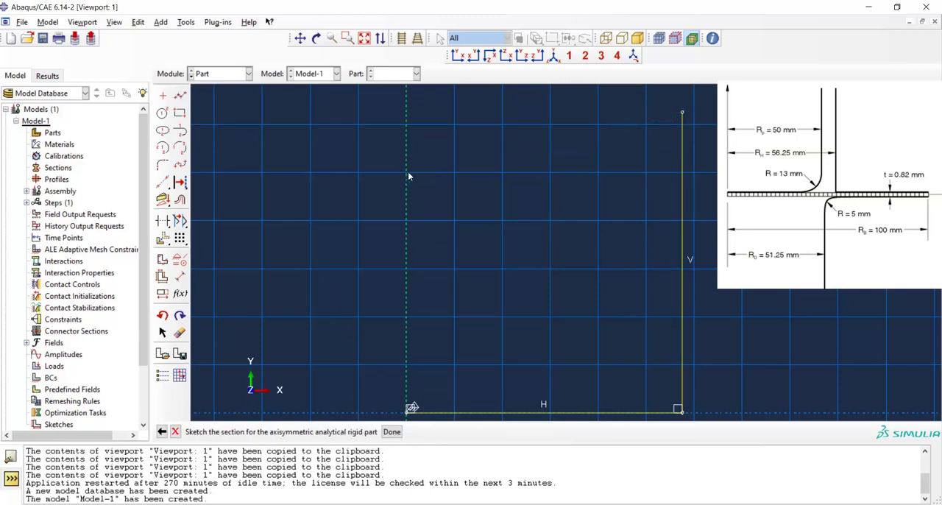
{"action": "mouse_move", "coordinate": [271, 233]}
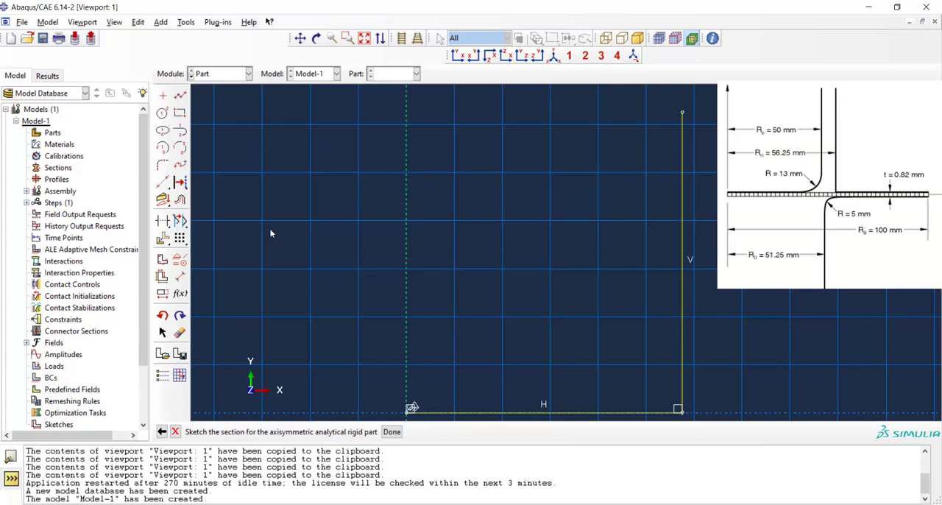
Dimension the Punch profile to 50 wide and 70 tall
{"action": "left_click", "coordinate": [180, 277]}
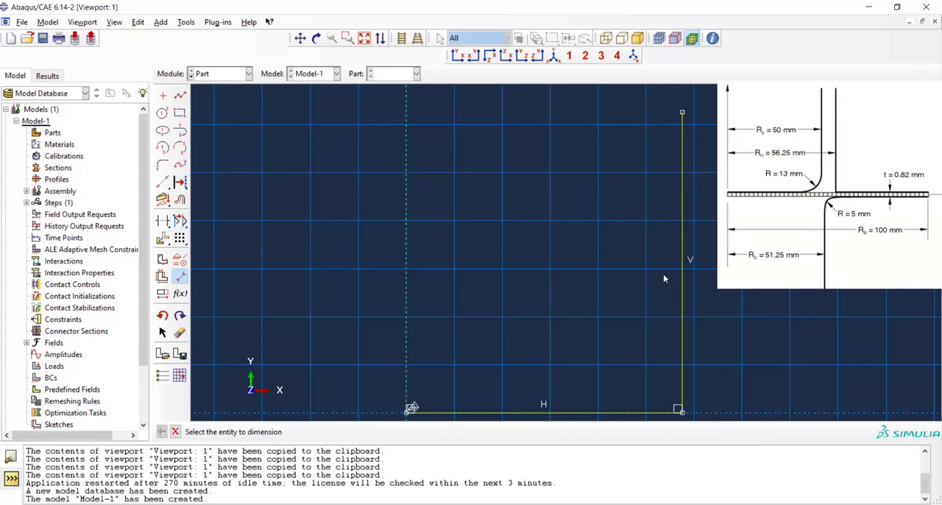
{"action": "left_click", "coordinate": [406, 292]}
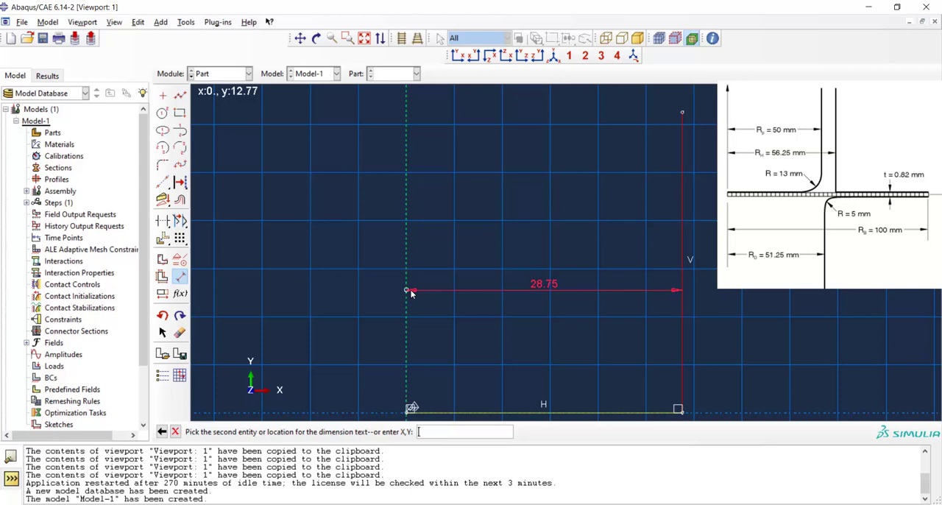
{"action": "left_click", "coordinate": [449, 289]}
{"action": "type", "text": "50"}
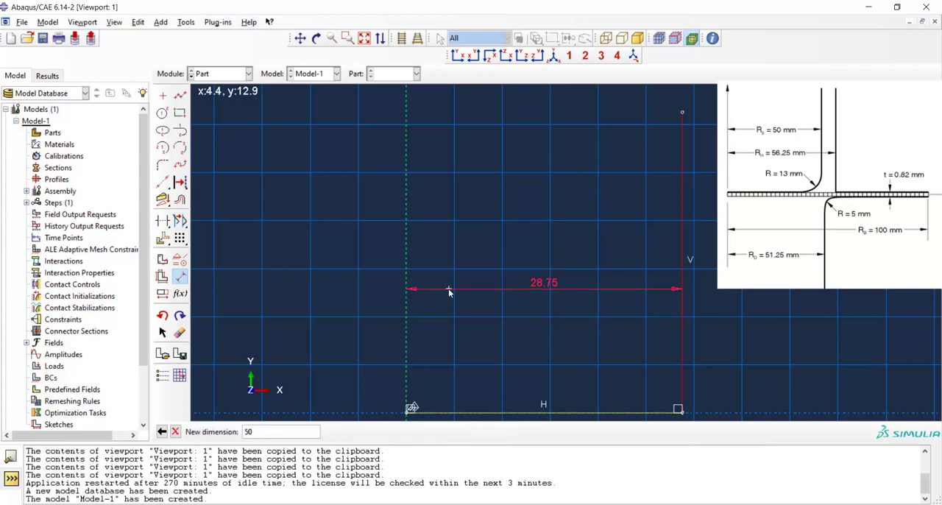
{"action": "key", "text": "Return"}
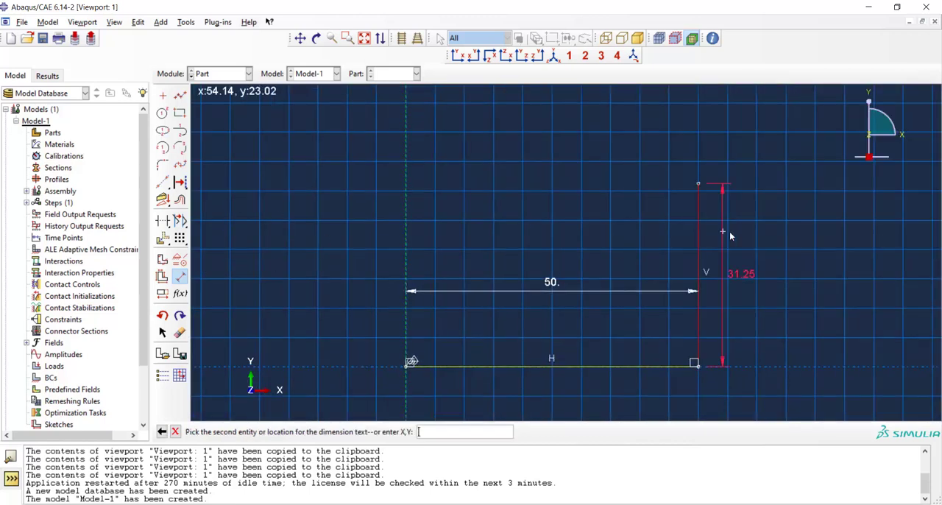
{"action": "left_click", "coordinate": [763, 234]}
{"action": "type", "text": "70"}
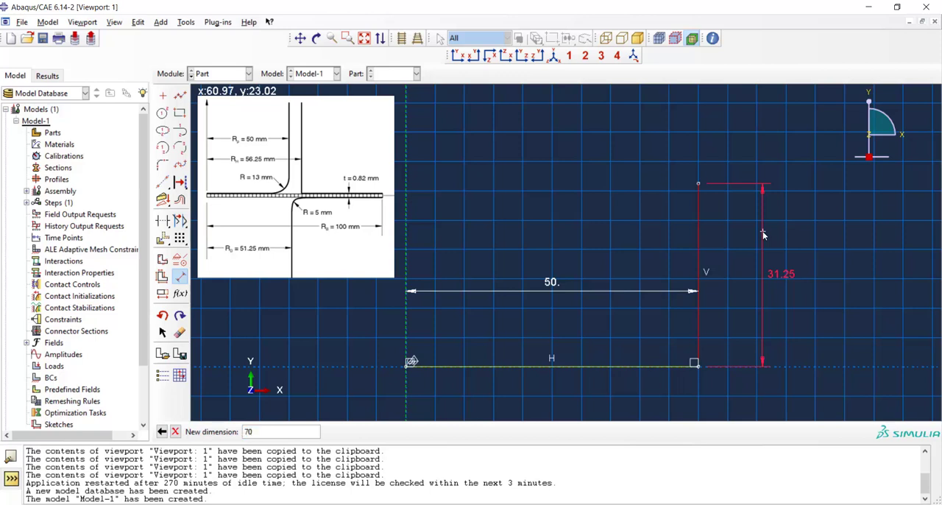
{"action": "key", "text": "Return"}
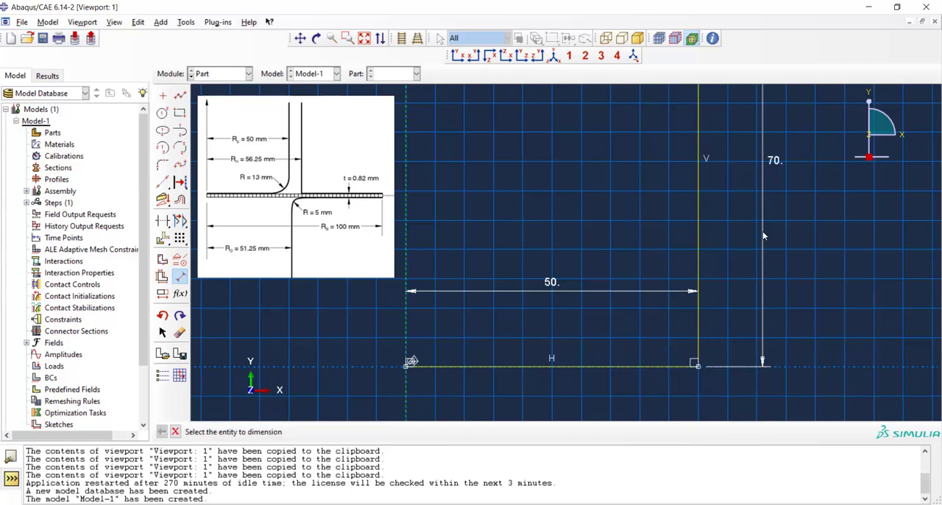
{"action": "mouse_move", "coordinate": [762, 235]}
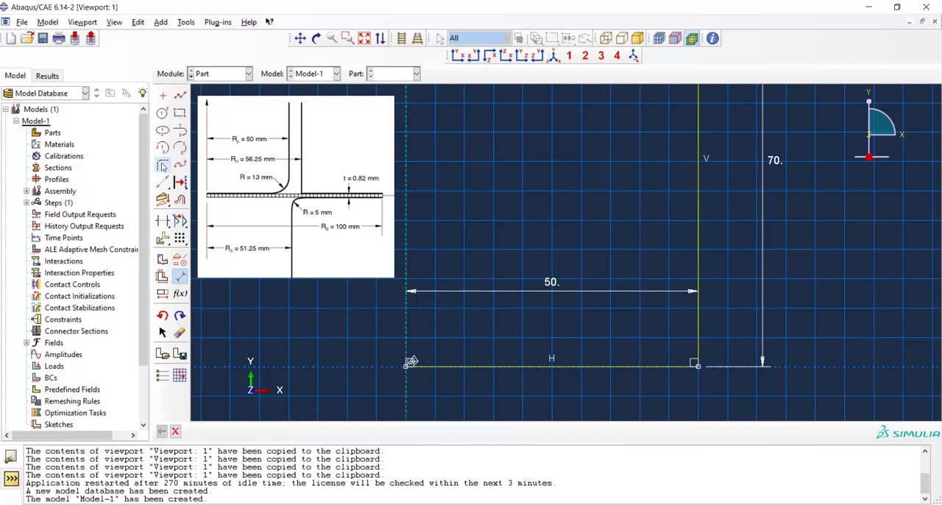
Fillet the profile corner and finish the Punch sketch
{"action": "left_click", "coordinate": [162, 165]}
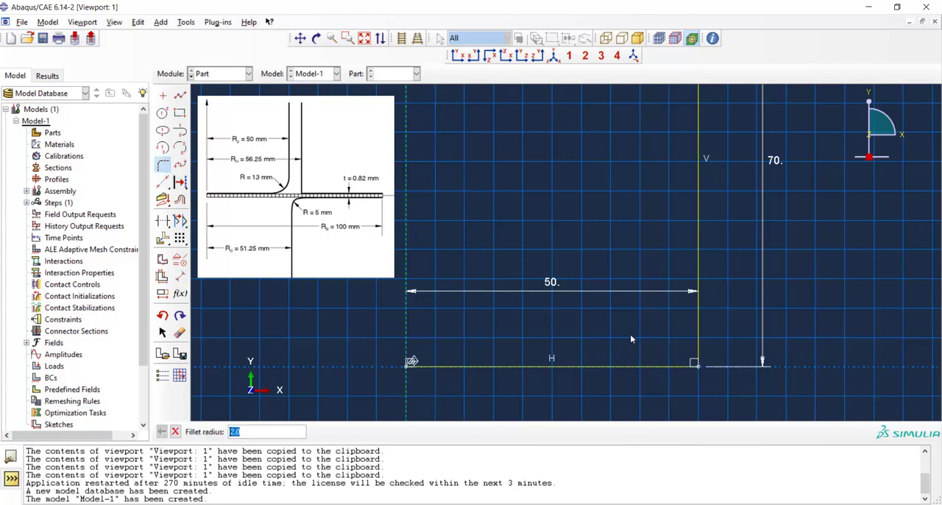
{"action": "key", "text": "Return"}
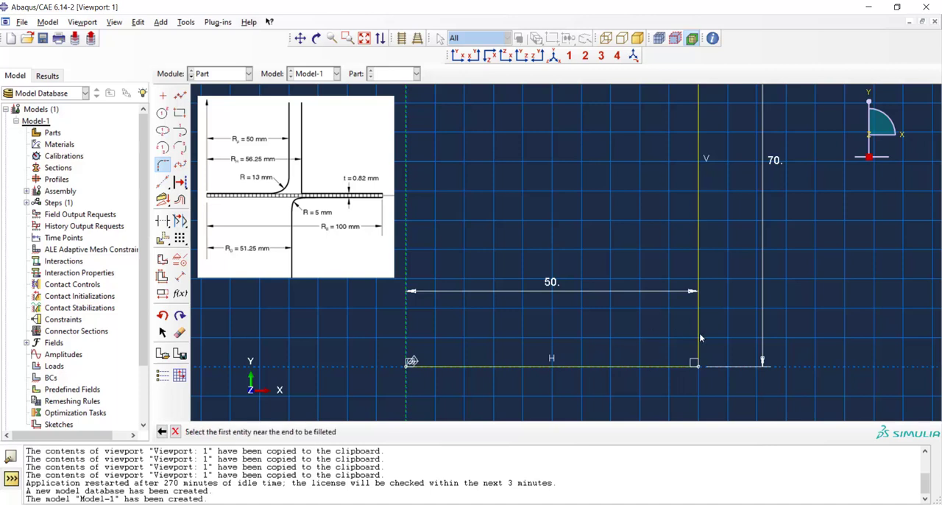
{"action": "left_click", "coordinate": [698, 221]}
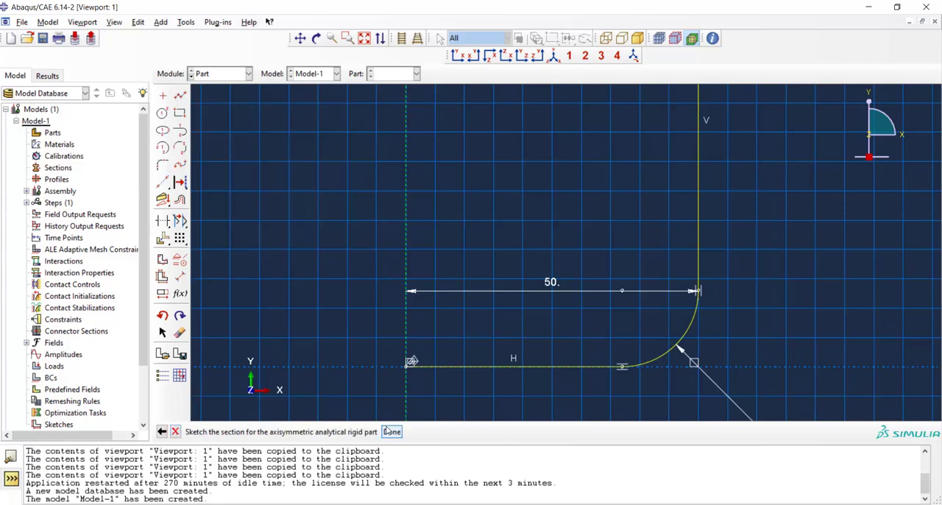
{"action": "left_click", "coordinate": [392, 431]}
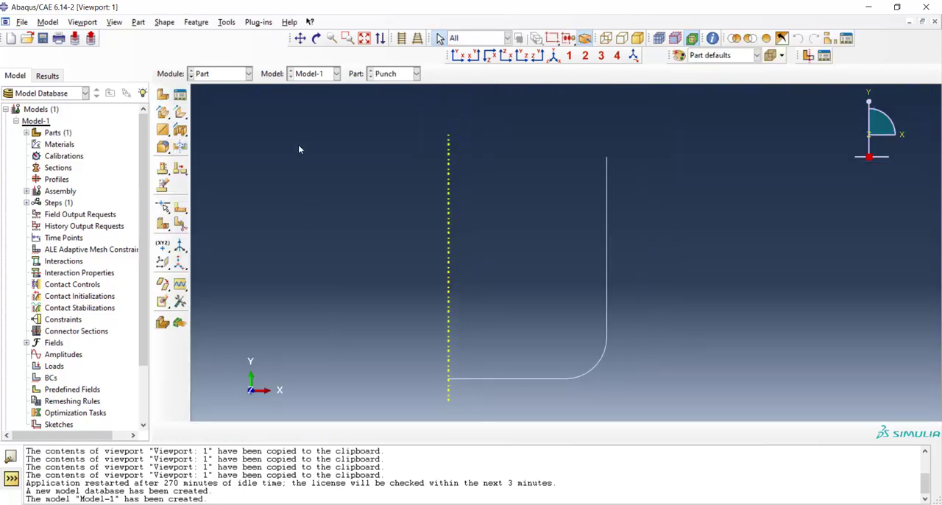
Place reference point RP inside the Punch's rounded corner and begin another part
{"action": "left_click", "coordinate": [227, 21]}
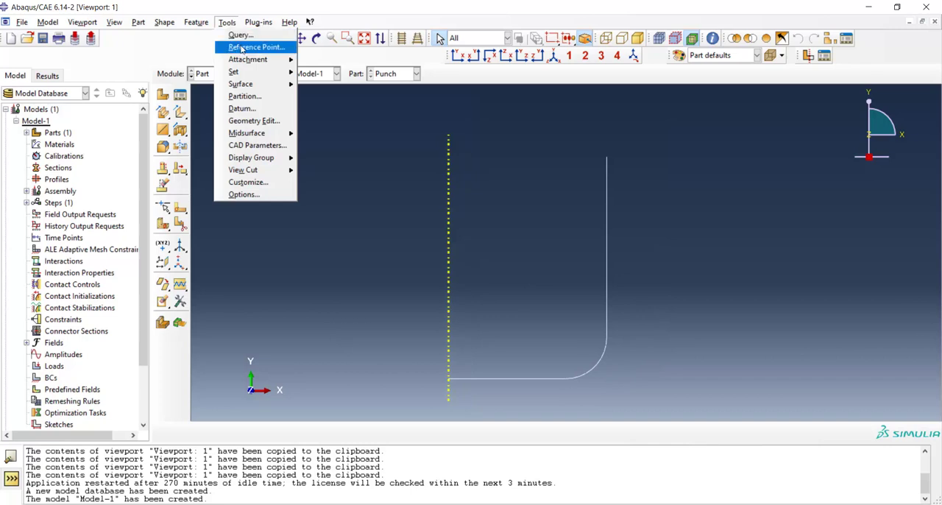
{"action": "left_click", "coordinate": [256, 47]}
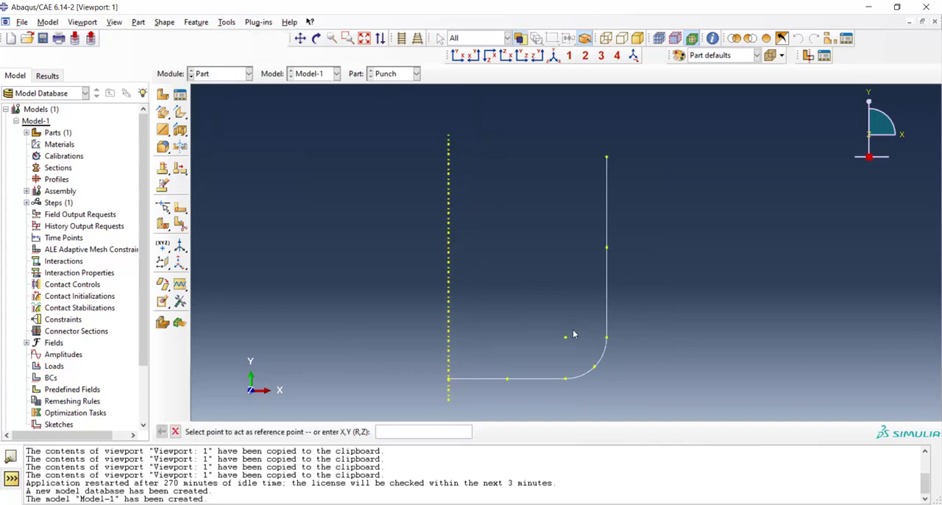
{"action": "left_click", "coordinate": [565, 337]}
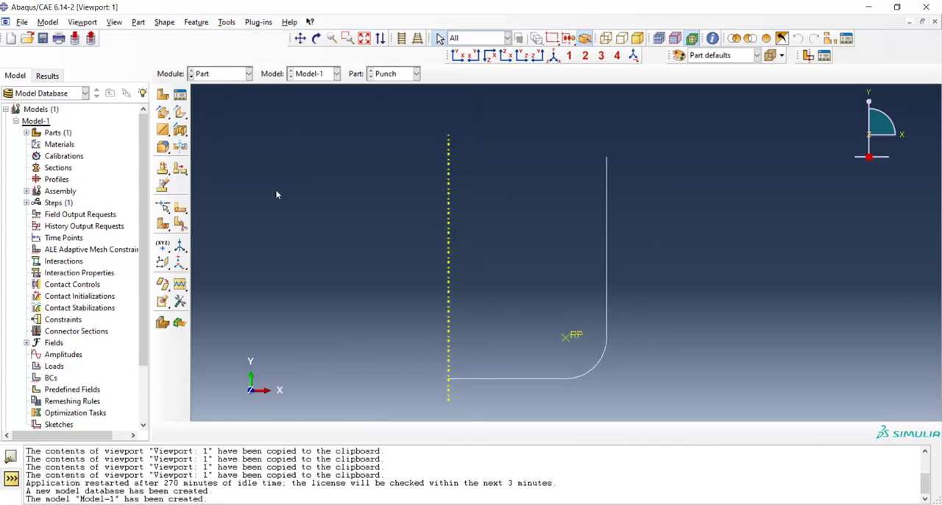
{"action": "left_click", "coordinate": [162, 94]}
{"action": "type", "text": "D"}
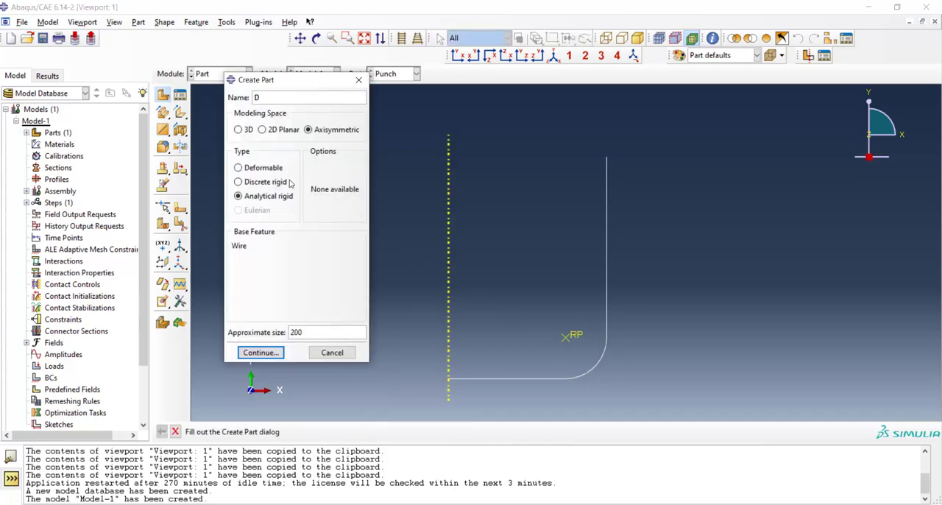
Create rigid part 'Die' and draw the edges of its outline
{"action": "type", "text": "ie"}
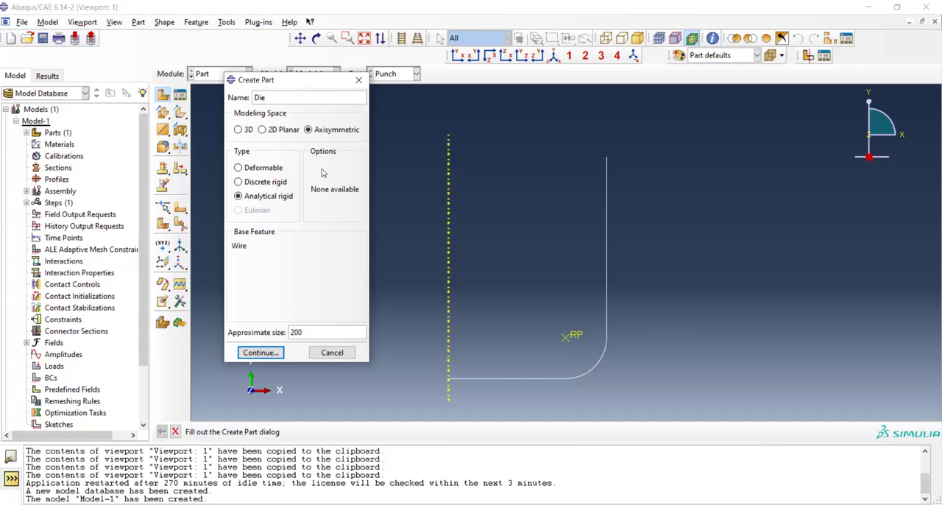
{"action": "mouse_move", "coordinate": [271, 218]}
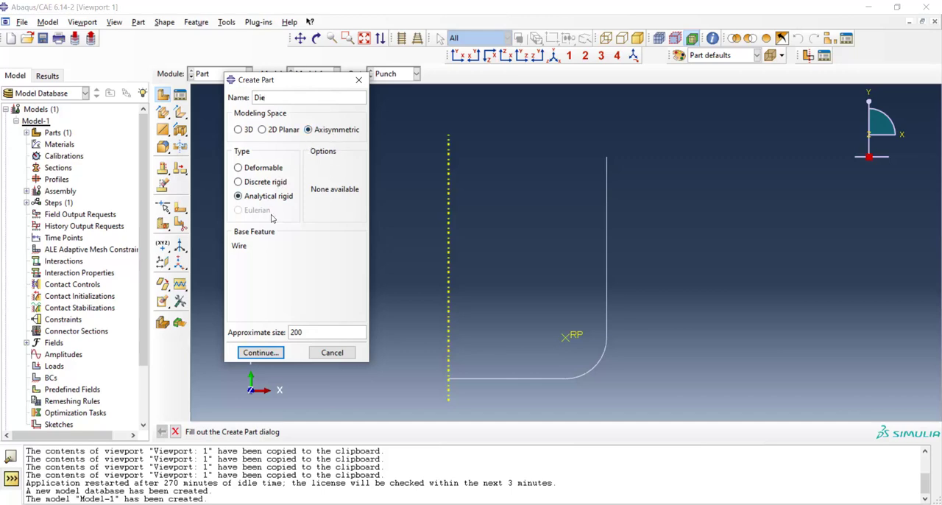
{"action": "left_click", "coordinate": [259, 353]}
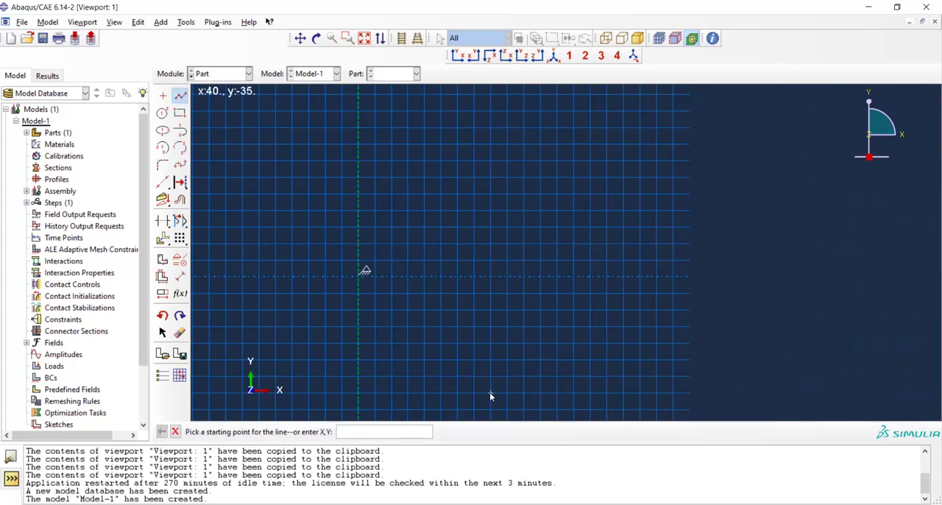
{"action": "left_click", "coordinate": [492, 276]}
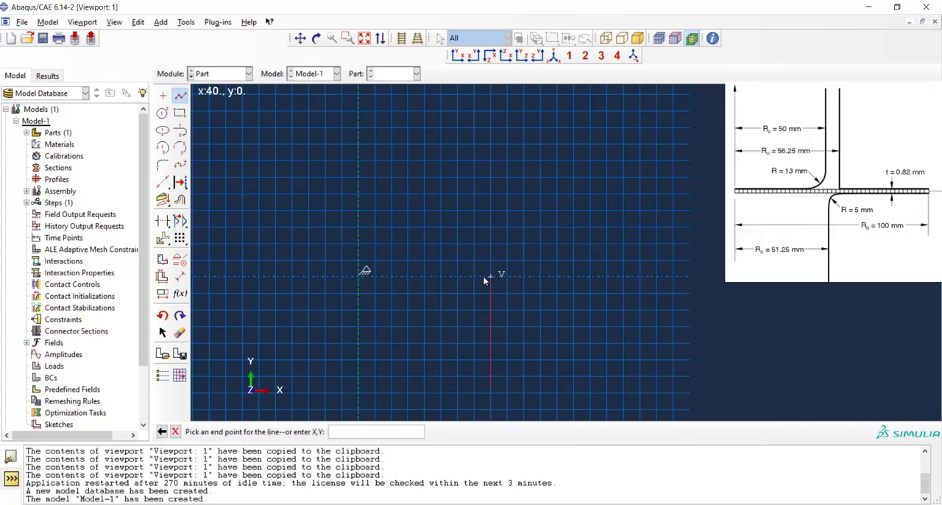
{"action": "left_click", "coordinate": [623, 279]}
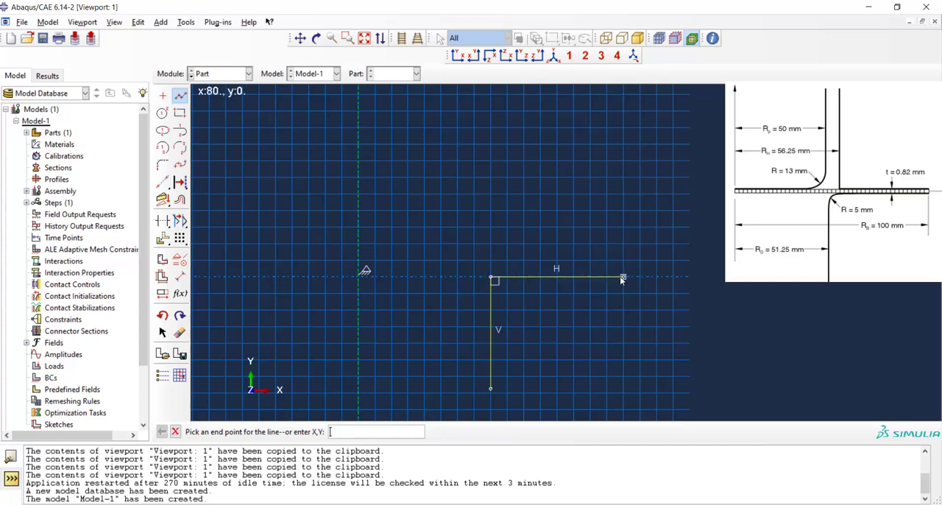
{"action": "mouse_move", "coordinate": [184, 278]}
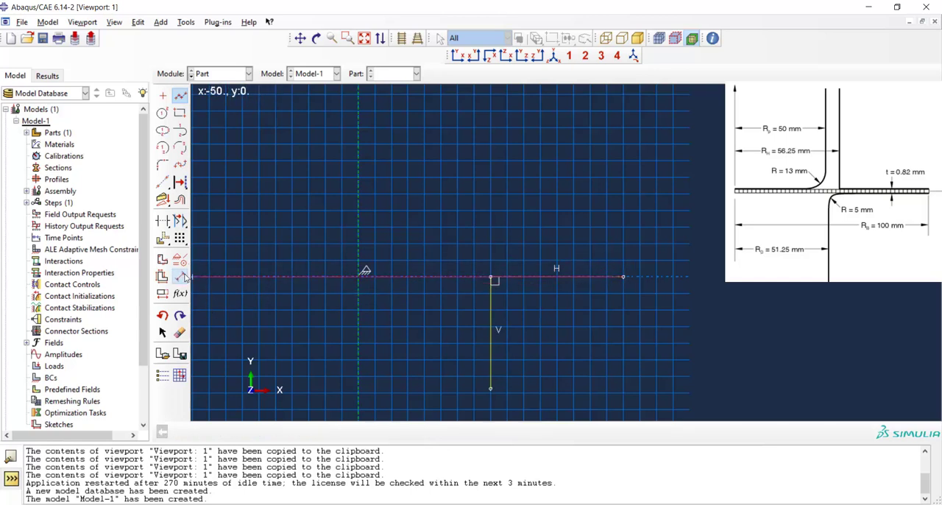
Dimension the Die profile (70 and the horizontal offset) and finish the sketch
{"action": "left_click", "coordinate": [179, 277]}
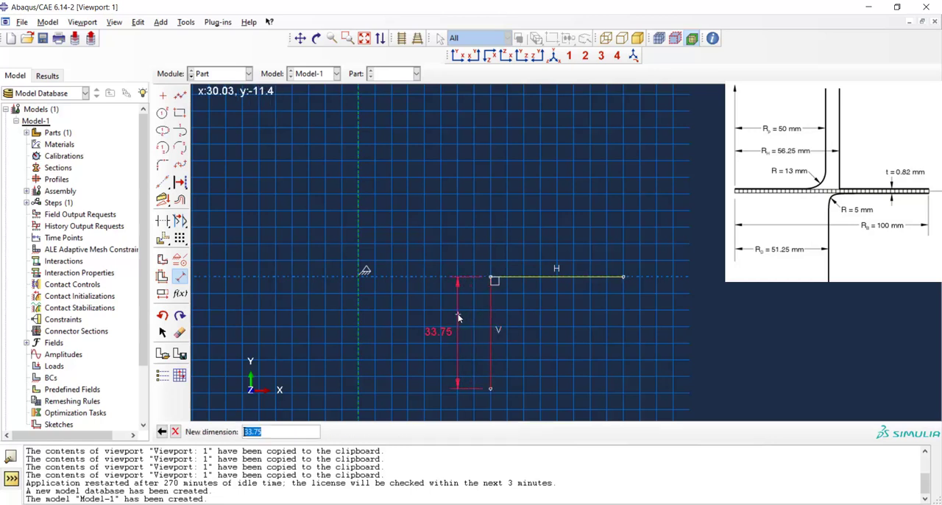
{"action": "type", "text": "70"}
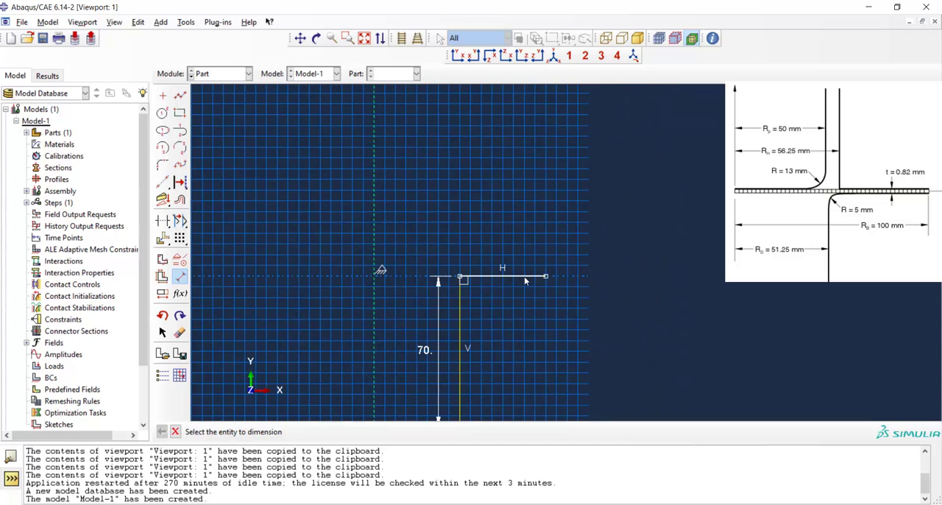
{"action": "left_click", "coordinate": [544, 277]}
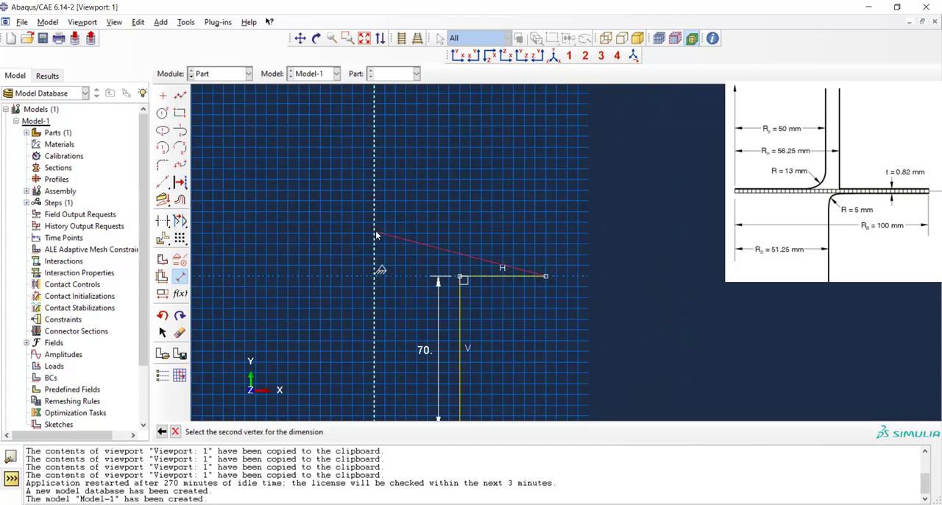
{"action": "left_click", "coordinate": [404, 232]}
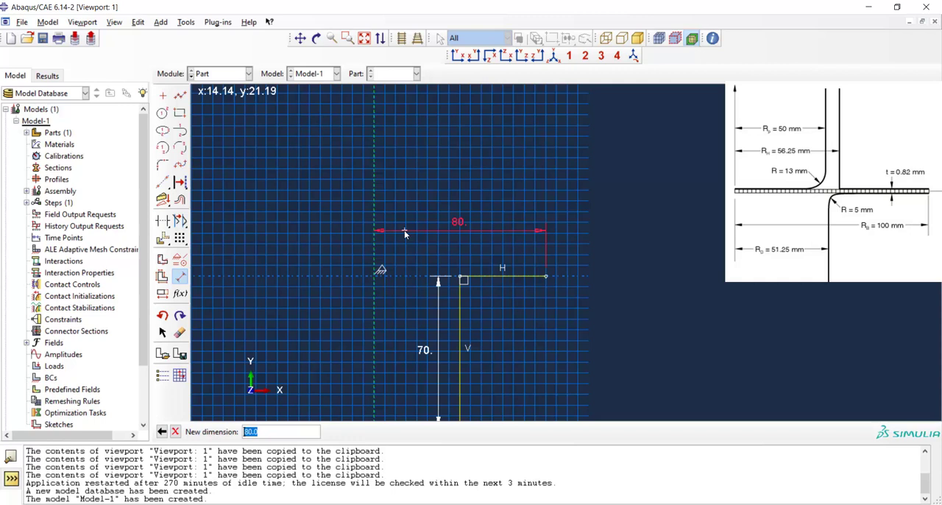
{"action": "key", "text": "Return"}
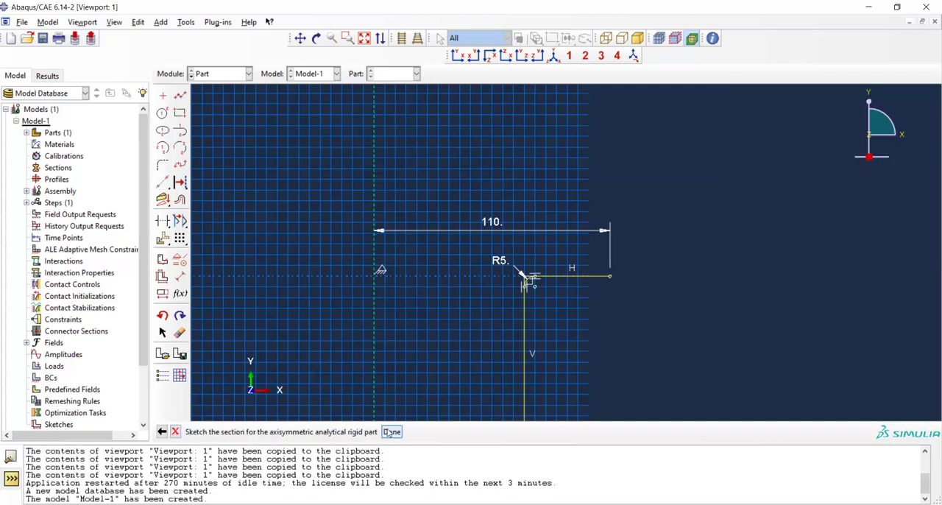
{"action": "left_click", "coordinate": [392, 431]}
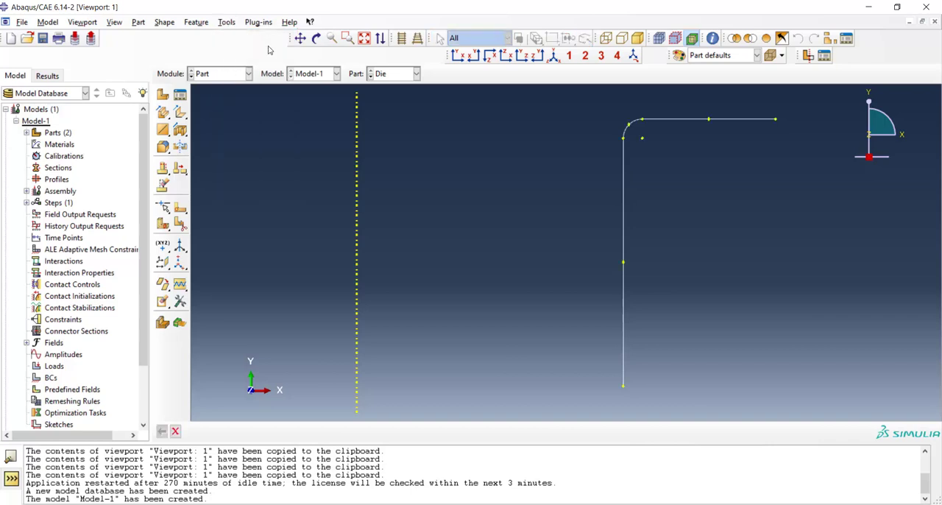
Place a reference point at the Die's rounded corner and begin a new part
{"action": "left_click", "coordinate": [641, 137]}
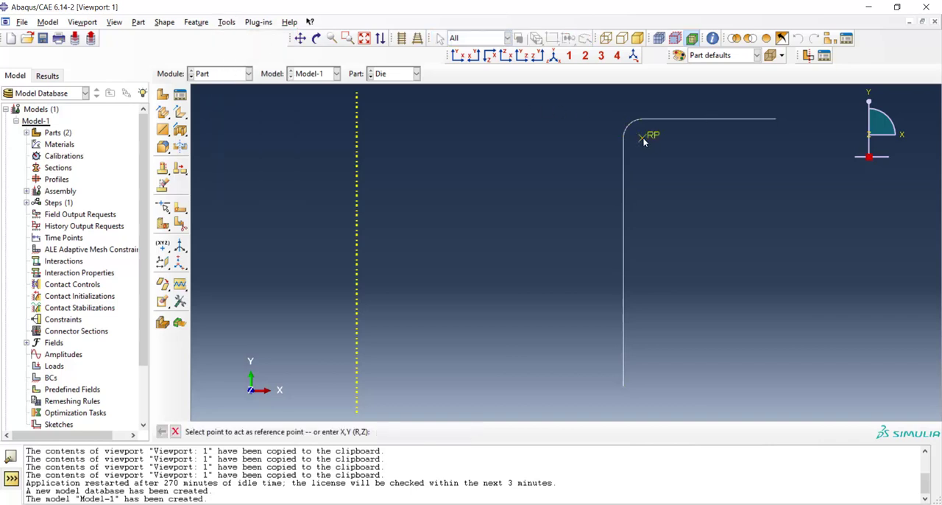
{"action": "left_click", "coordinate": [162, 94]}
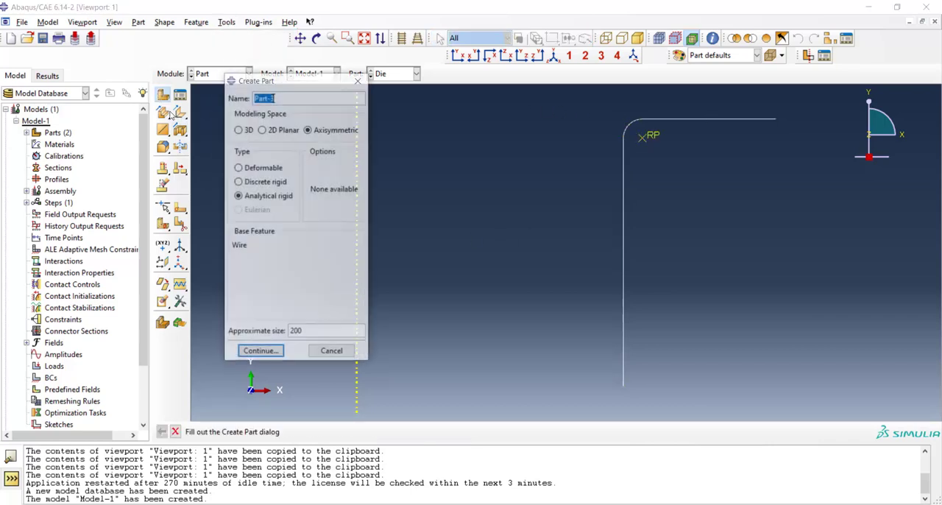
Create rigid part 'Holder' and draw its L-shaped profile lines
{"action": "type", "text": "H"}
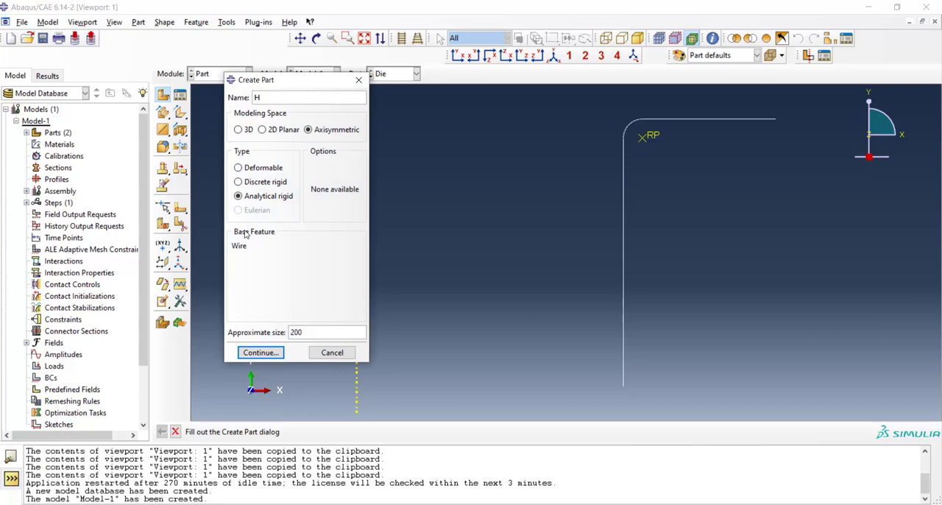
{"action": "type", "text": "older"}
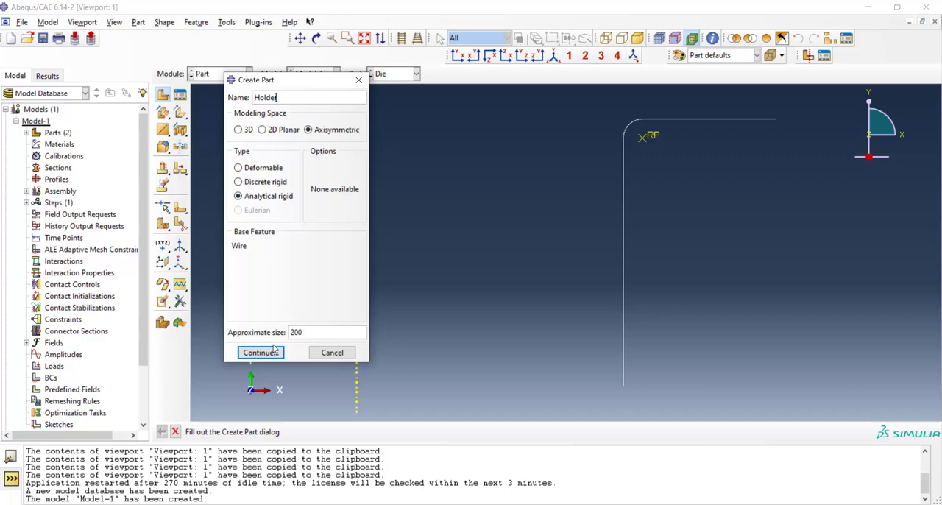
{"action": "left_click", "coordinate": [259, 352]}
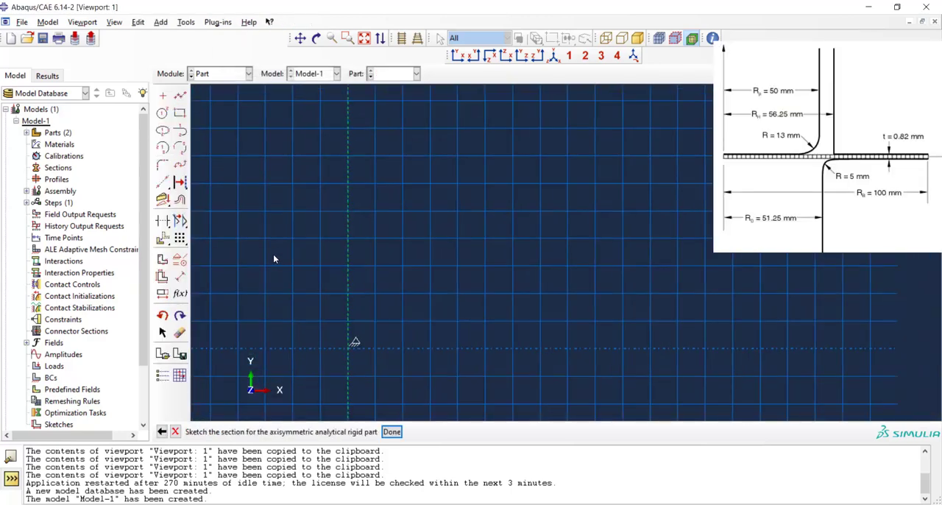
{"action": "left_click", "coordinate": [162, 96]}
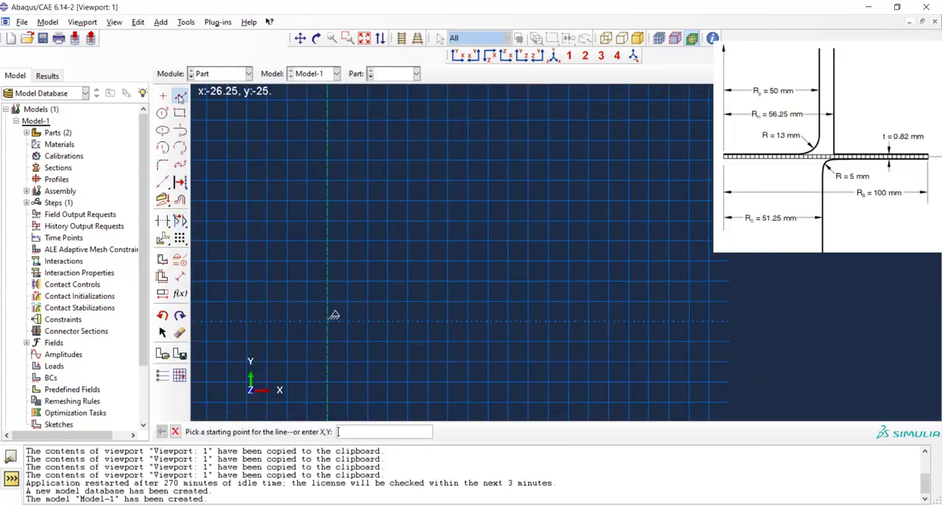
{"action": "mouse_move", "coordinate": [519, 185]}
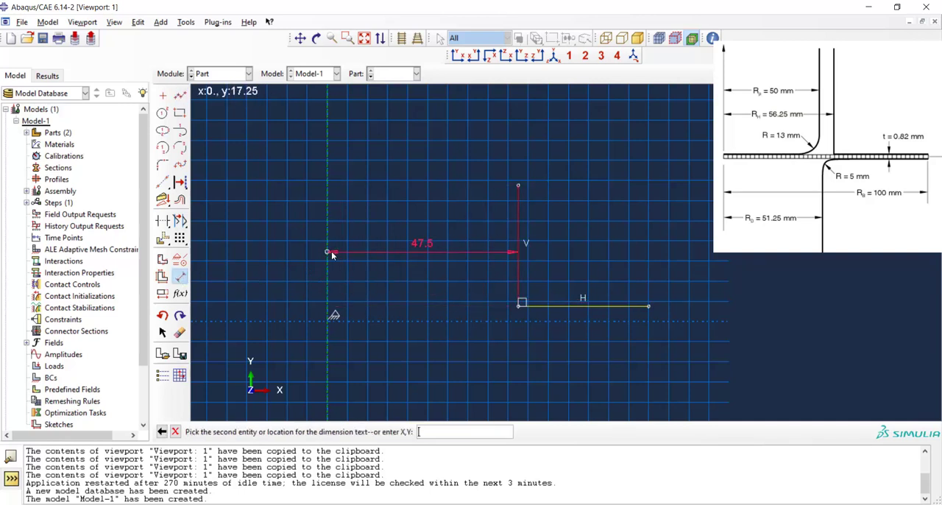
Dimension the Holder 51.25 from the axis, fillet the corner R1, and finish
{"action": "left_click", "coordinate": [381, 253]}
{"action": "type", "text": "51.2"}
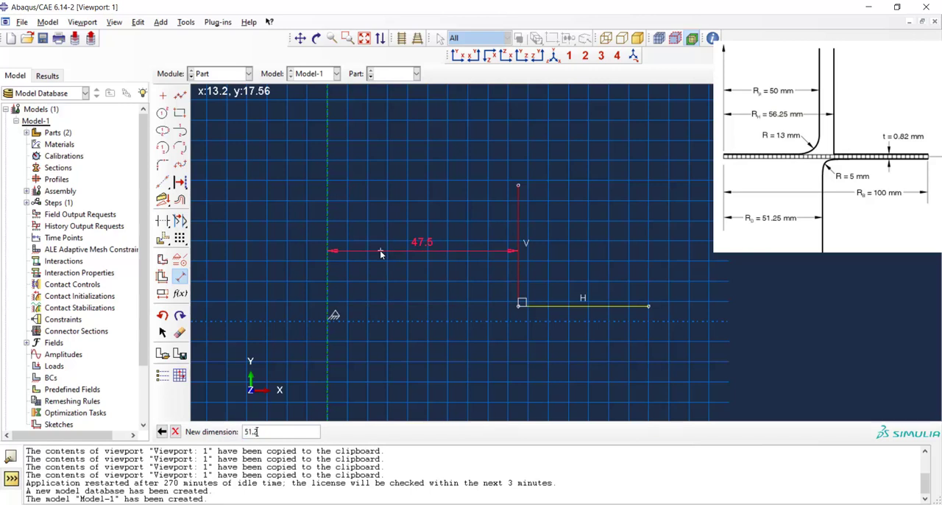
{"action": "key", "text": "Return"}
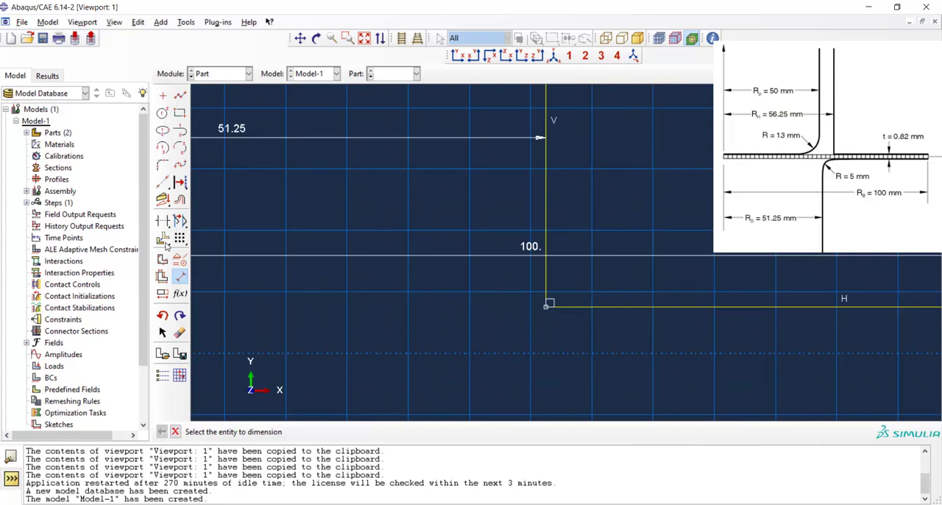
{"action": "left_click", "coordinate": [162, 164]}
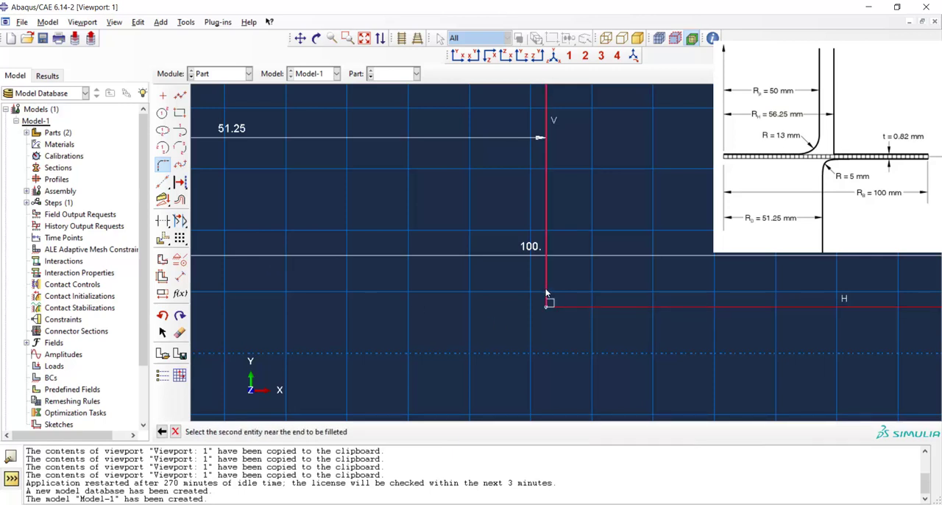
{"action": "left_click", "coordinate": [548, 302]}
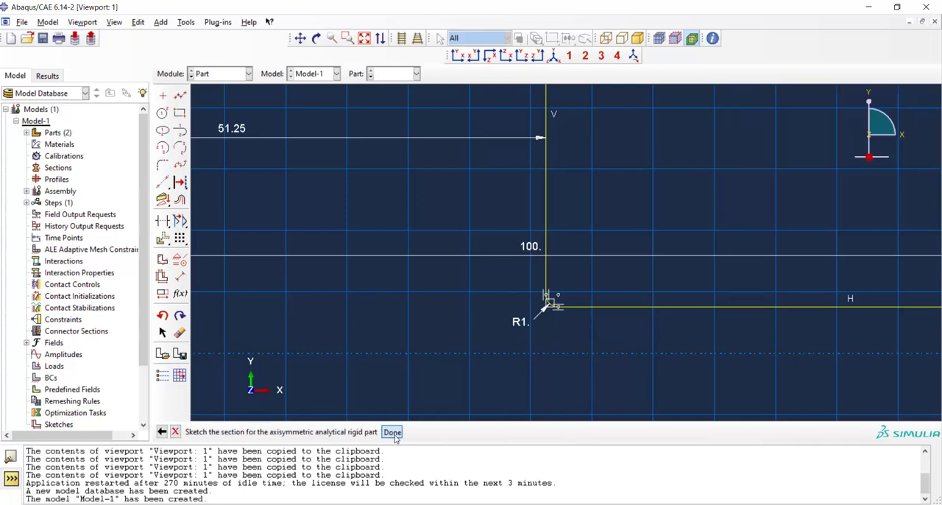
{"action": "left_click", "coordinate": [392, 432]}
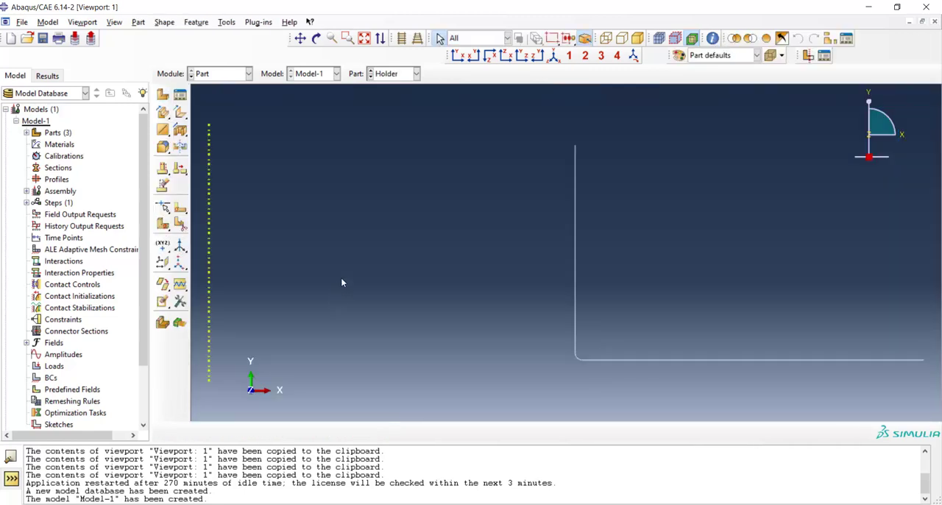
Place a reference point at the Holder's corner, then display the Die part
{"action": "left_click", "coordinate": [227, 20]}
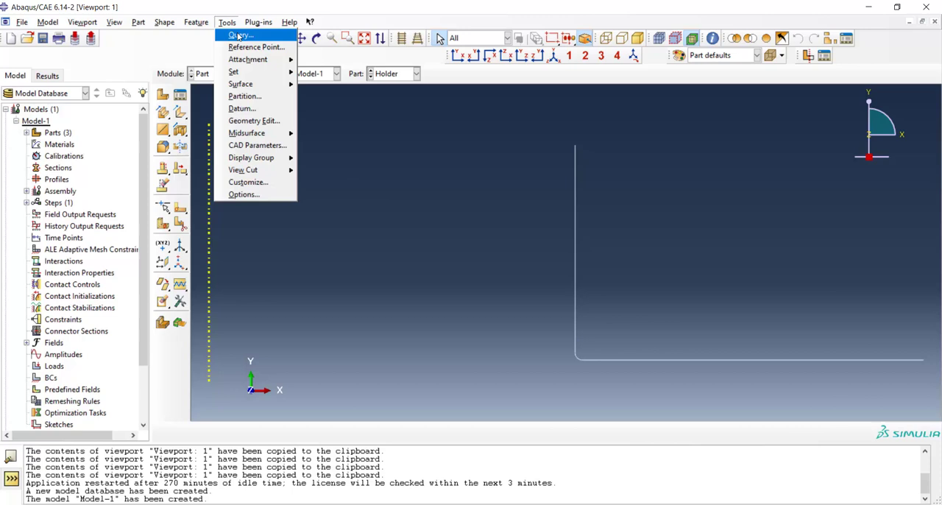
{"action": "left_click", "coordinate": [256, 47]}
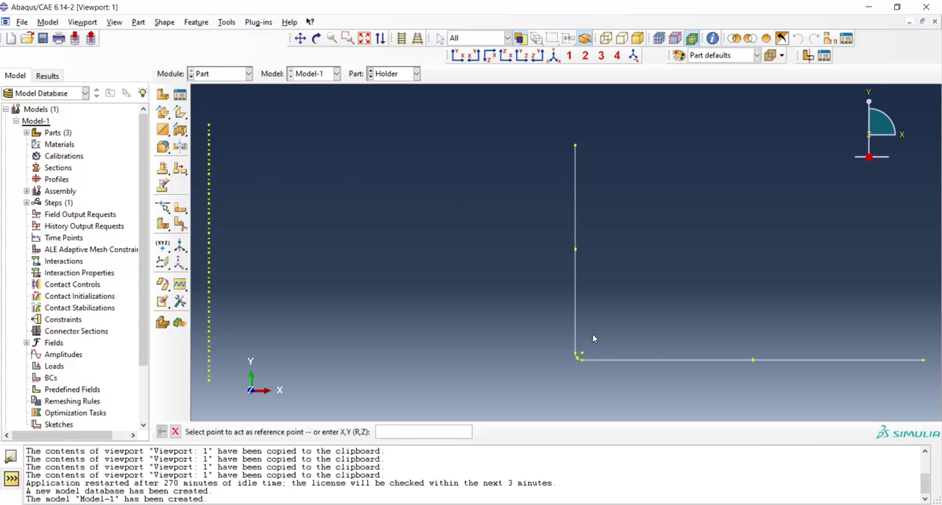
{"action": "left_click", "coordinate": [578, 355]}
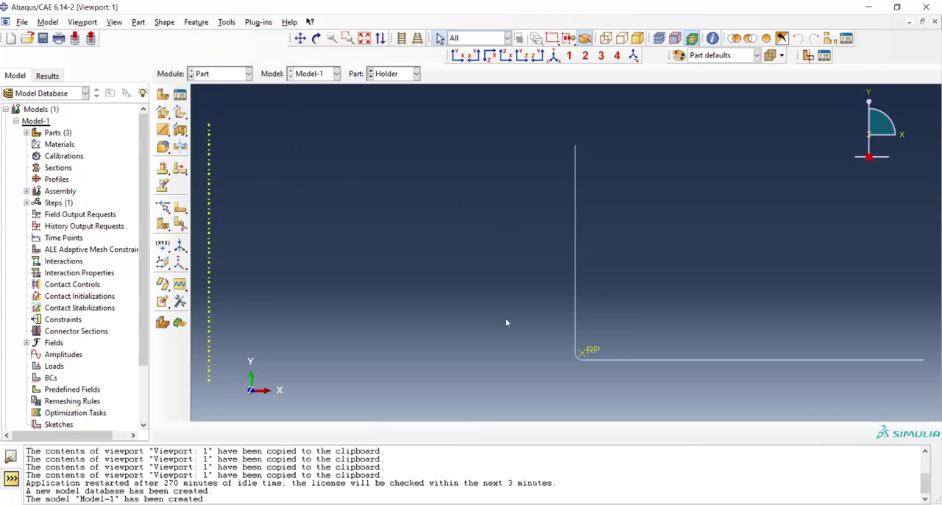
{"action": "left_click", "coordinate": [415, 74]}
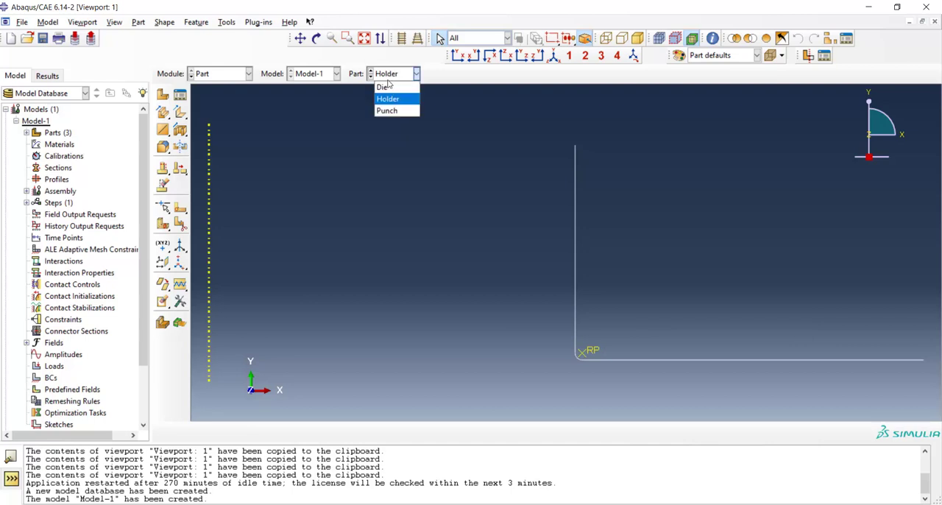
{"action": "left_click", "coordinate": [386, 86]}
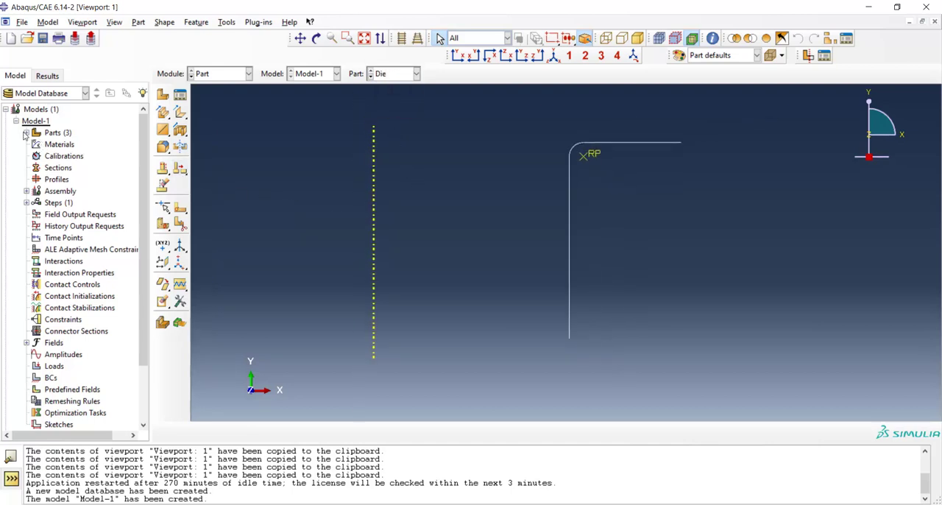
Locate the Die's section sketch in the model tree and reopen it for editing
{"action": "left_click", "coordinate": [27, 132]}
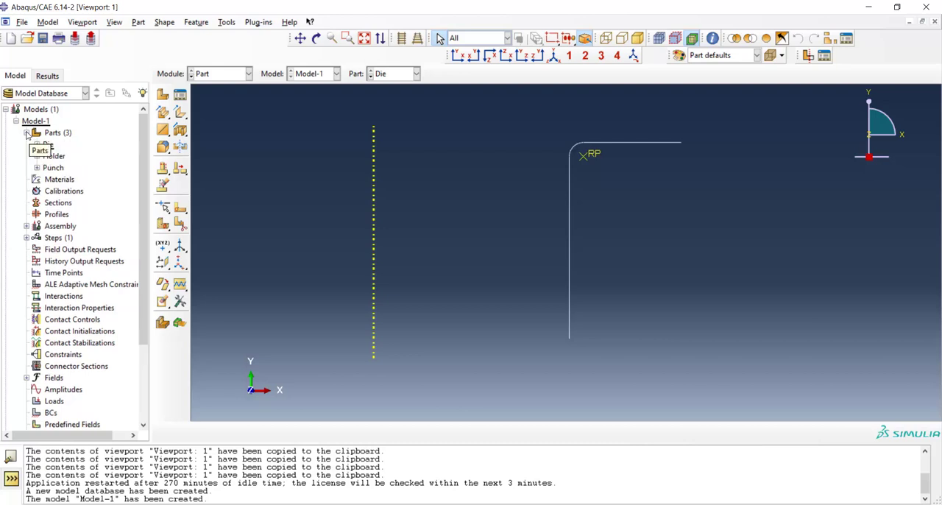
{"action": "left_click", "coordinate": [27, 133]}
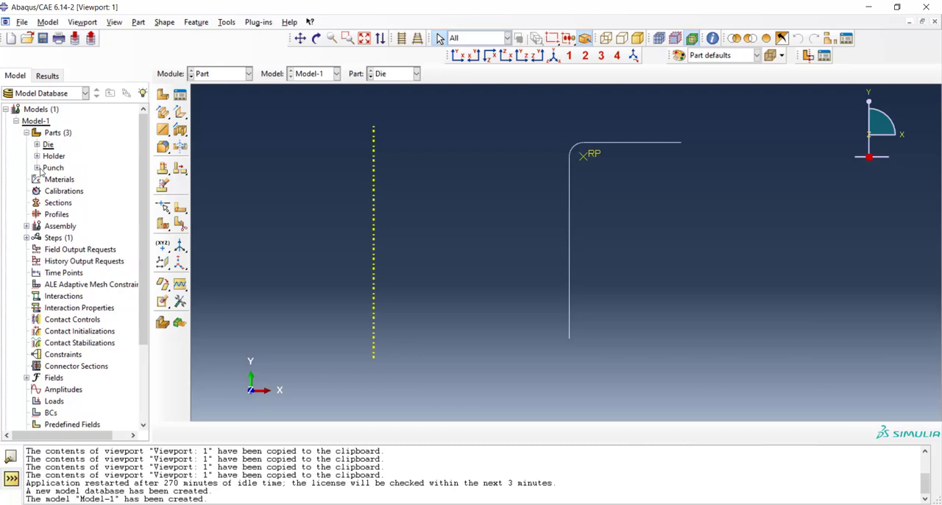
{"action": "left_click", "coordinate": [38, 145]}
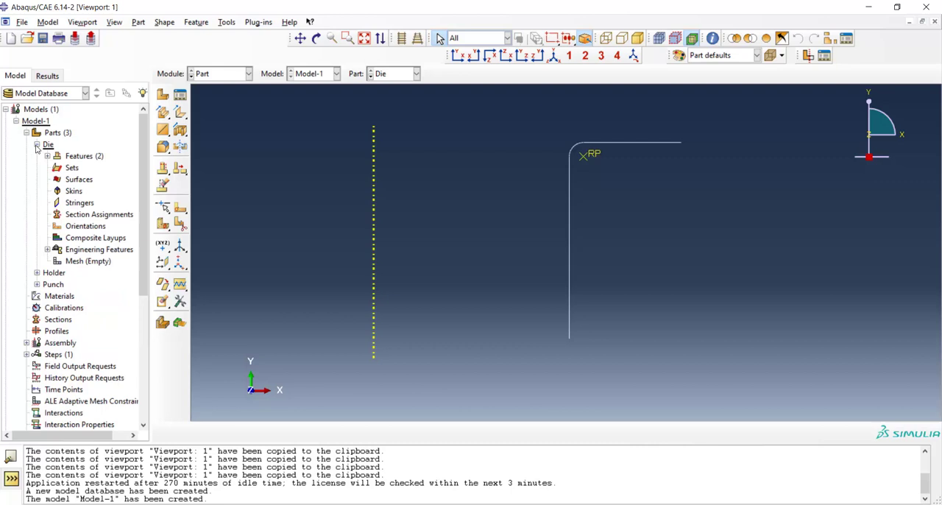
{"action": "left_click", "coordinate": [47, 157]}
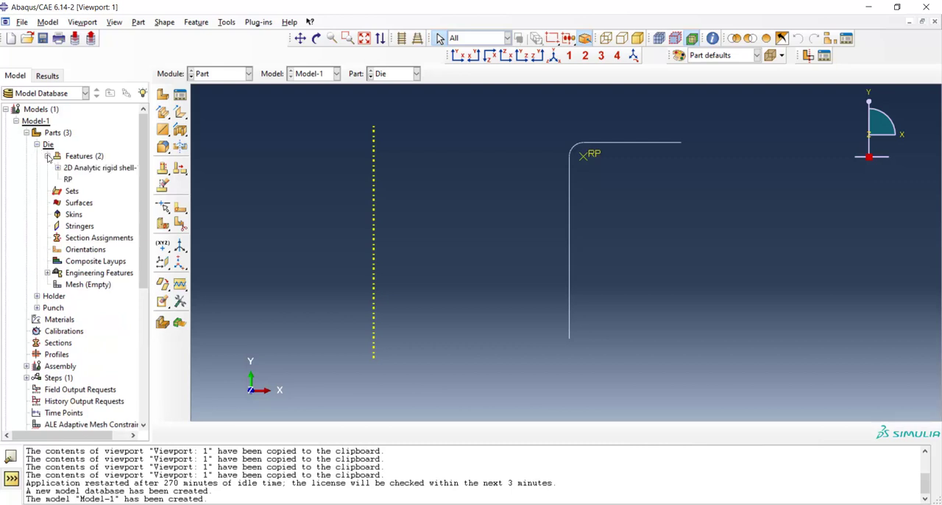
{"action": "left_click", "coordinate": [57, 168]}
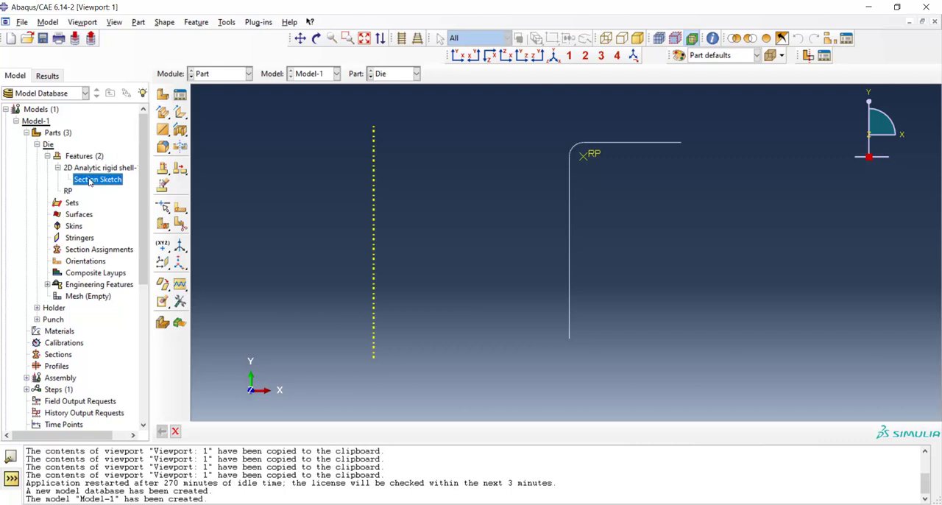
{"action": "double_click", "coordinate": [97, 180]}
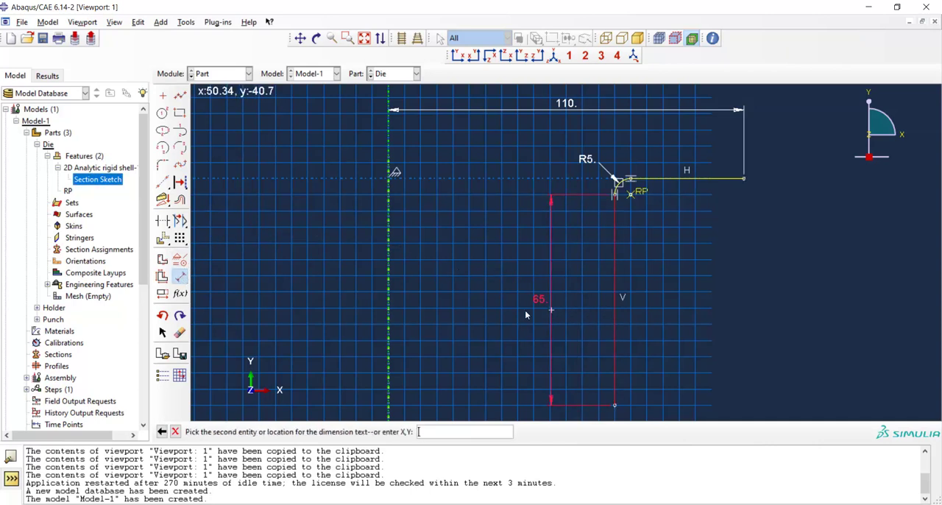
Re-dimension the Die's vertical wall to 51.25 from the axis and exit the edit
{"action": "left_click", "coordinate": [435, 315]}
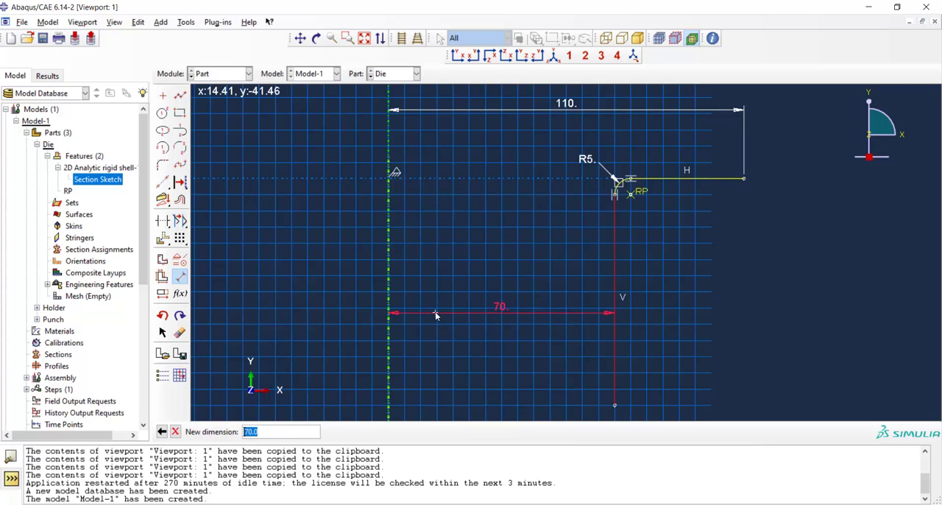
{"action": "type", "text": "5"}
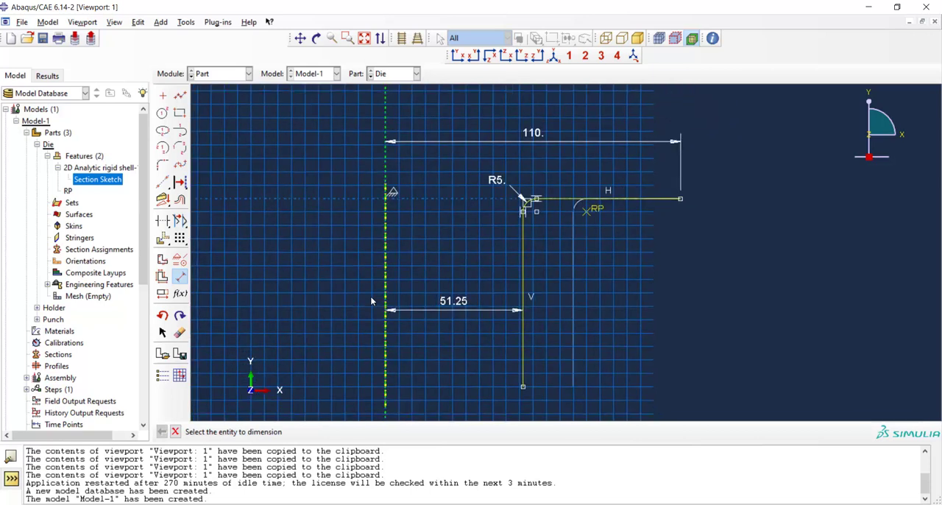
{"action": "mouse_move", "coordinate": [312, 274]}
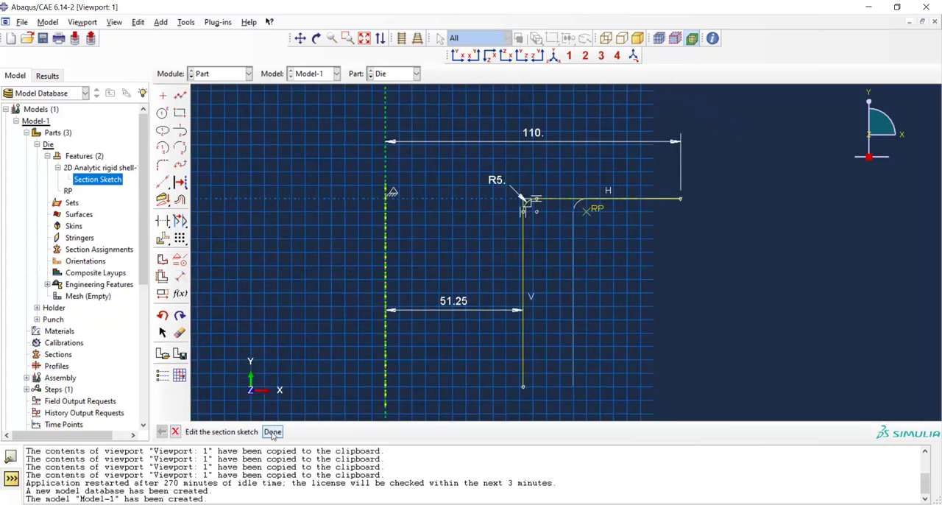
{"action": "left_click", "coordinate": [272, 433]}
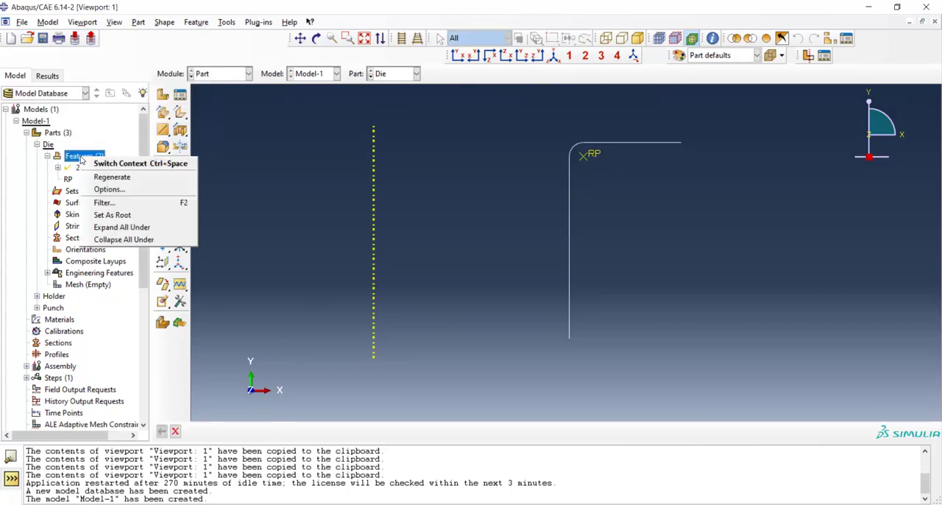
Create part 'Blank' as a deformable axisymmetric shell
{"action": "left_click", "coordinate": [162, 94]}
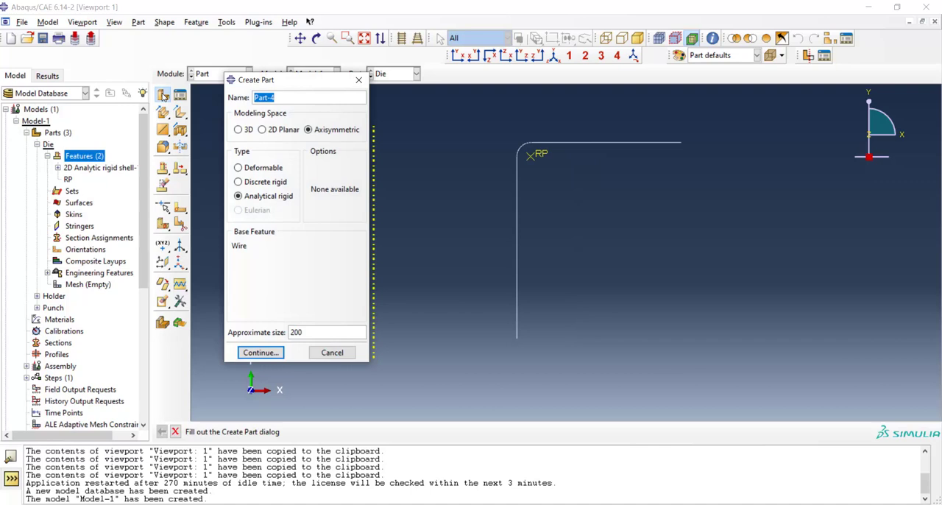
{"action": "type", "text": "B"}
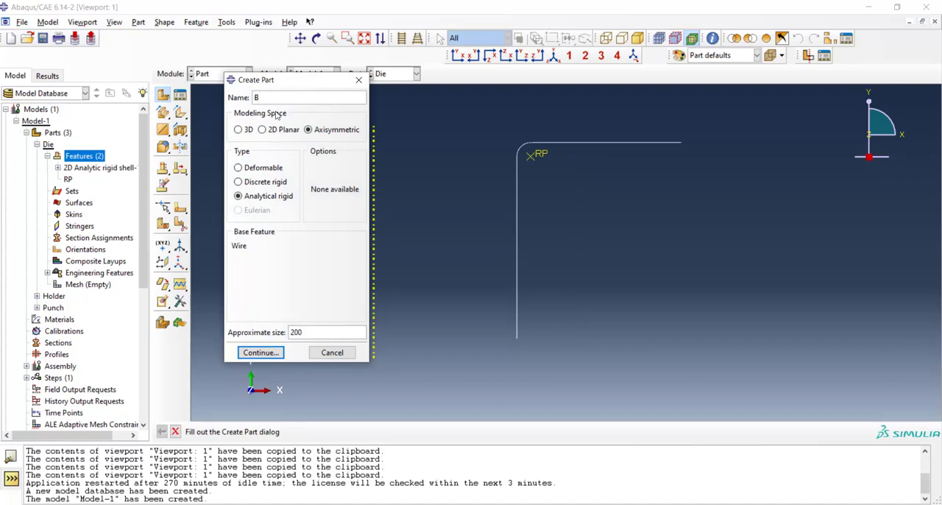
{"action": "type", "text": "lank"}
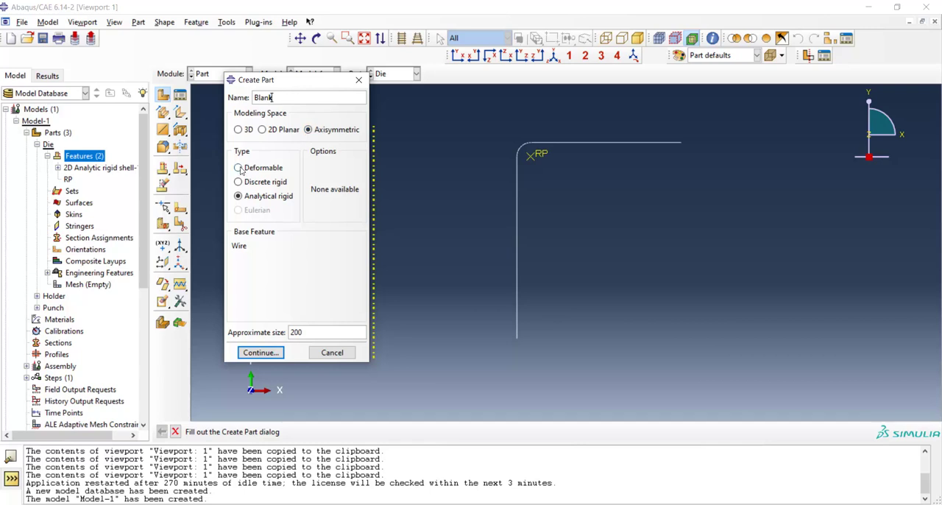
{"action": "left_click", "coordinate": [238, 168]}
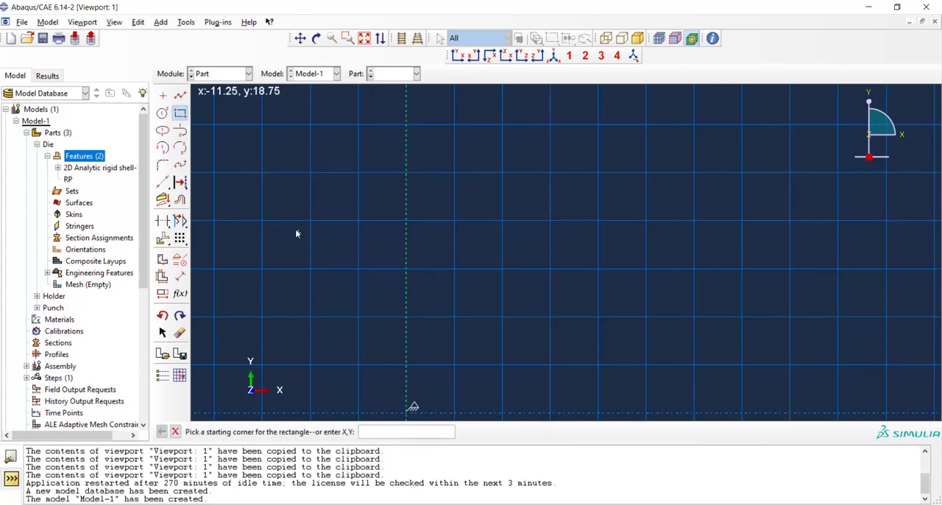
Sketch the Blank as a horizontal line to coordinates 100,0 and finish
{"action": "left_click", "coordinate": [297, 233]}
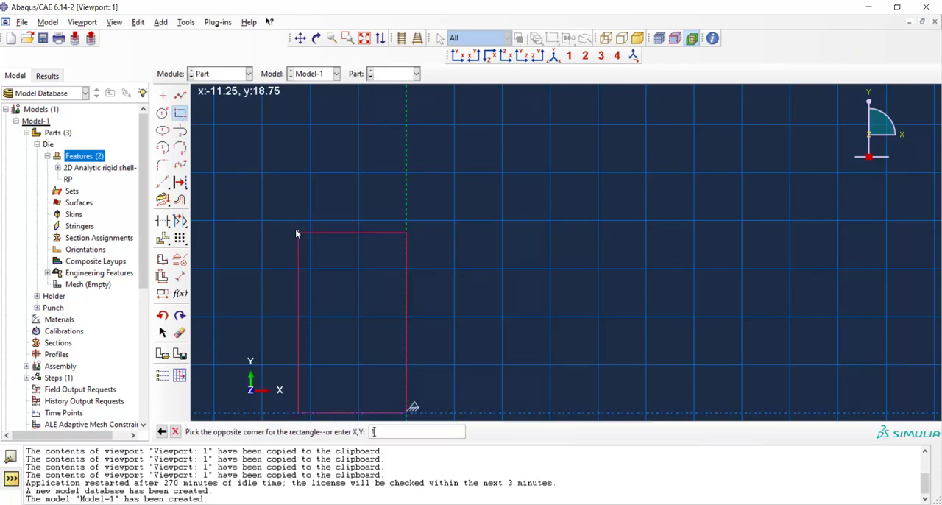
{"action": "type", "text": "100,"}
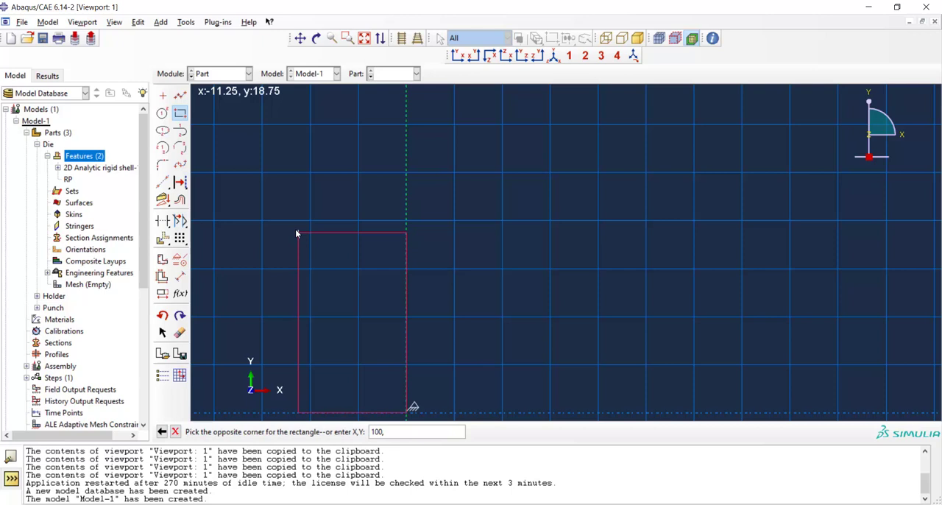
{"action": "type", "text": "0"}
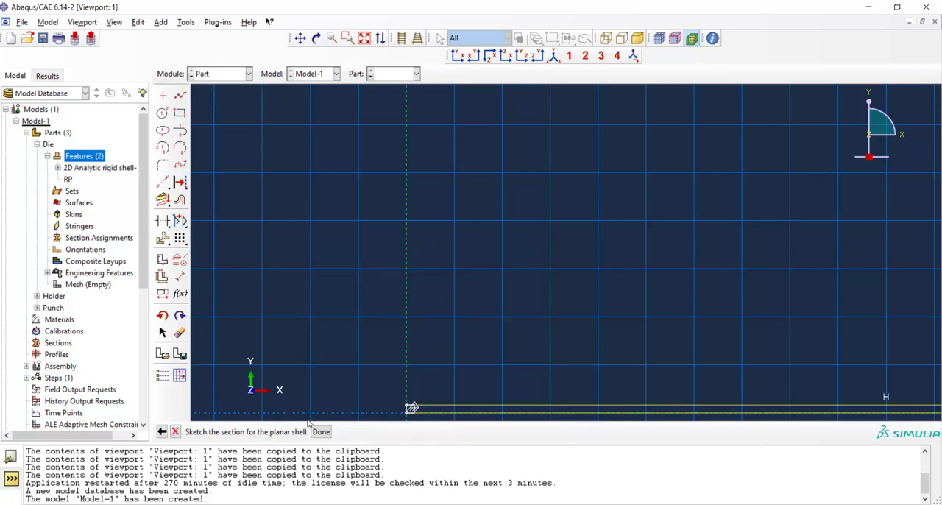
{"action": "left_click", "coordinate": [321, 432]}
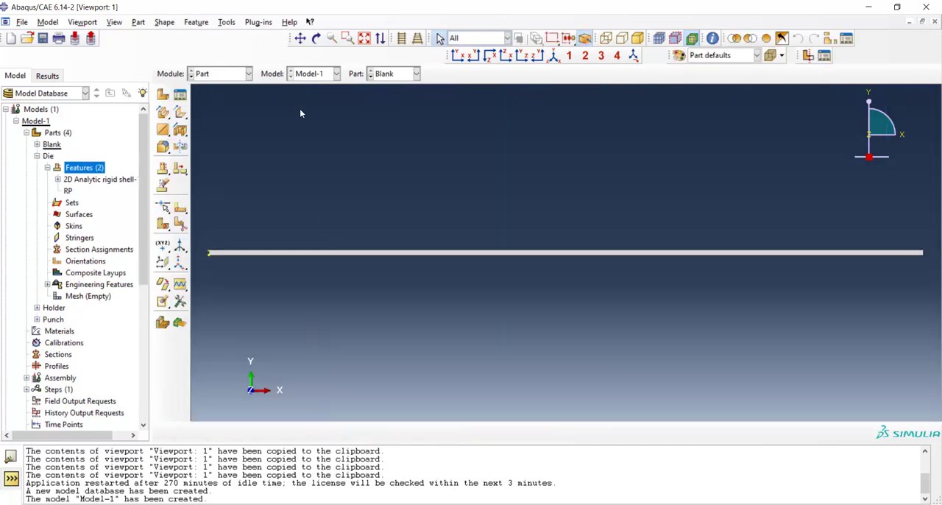
Switch to the Property module and create material 'Steel'
{"action": "left_click", "coordinate": [247, 74]}
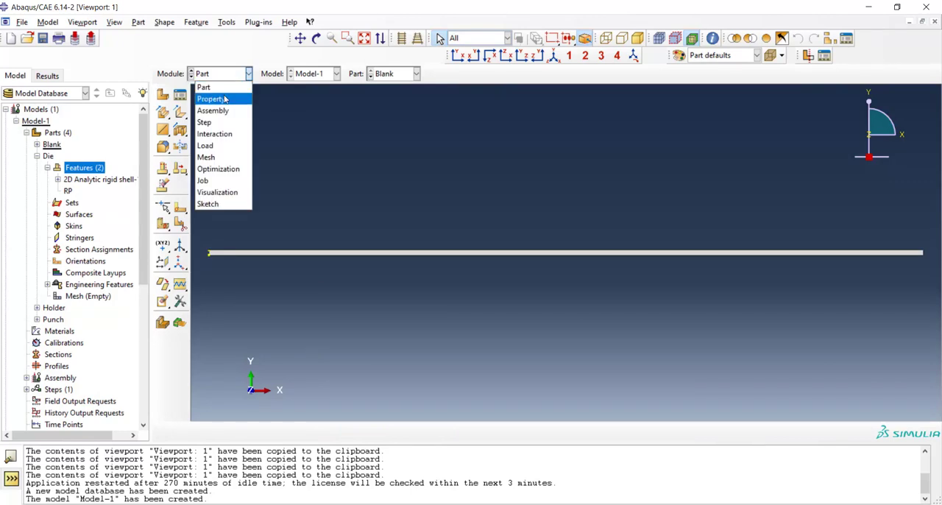
{"action": "left_click", "coordinate": [212, 98]}
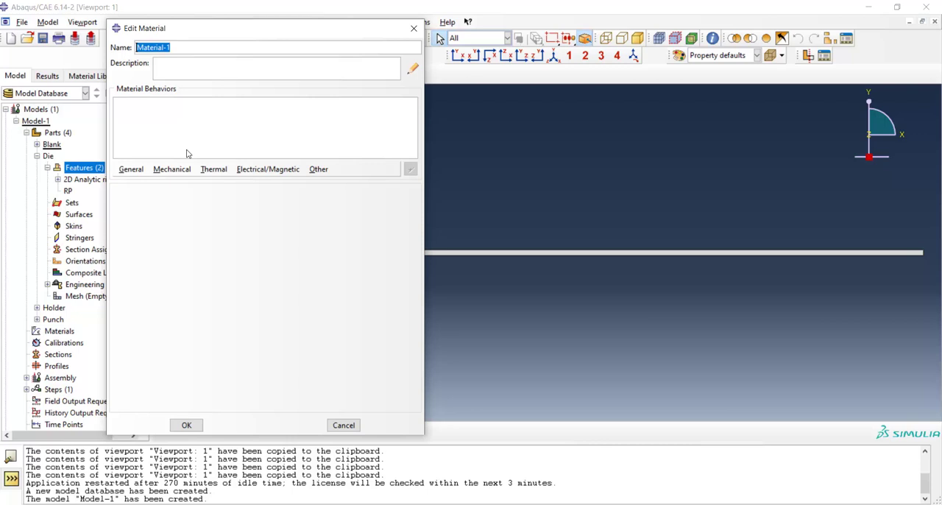
{"action": "type", "text": "S"}
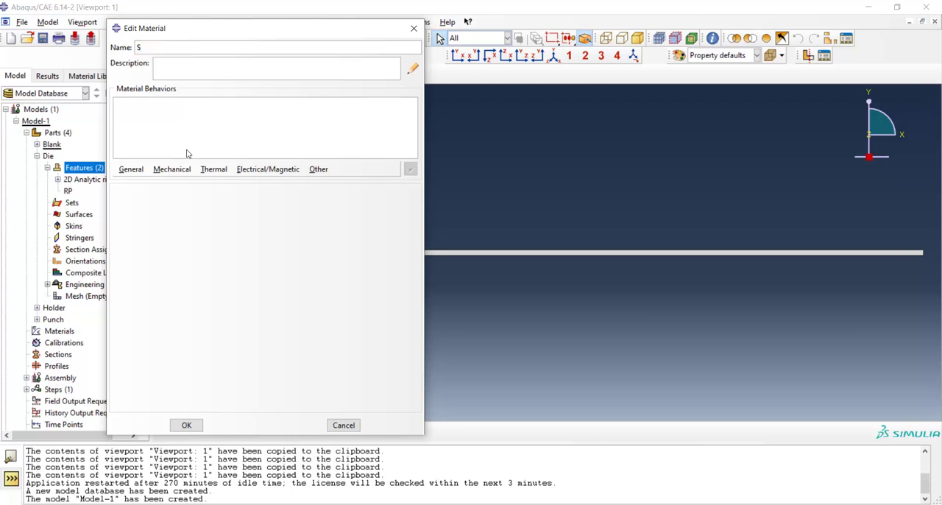
{"action": "type", "text": "teel"}
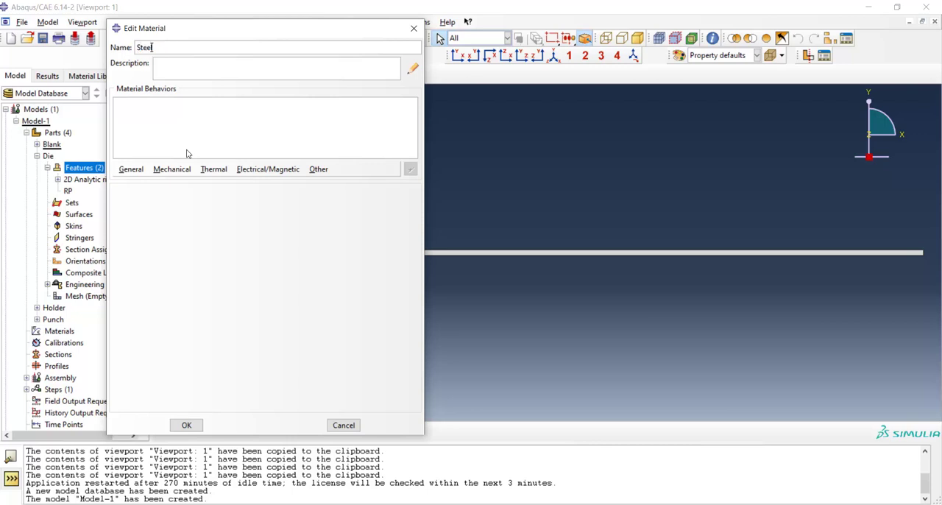
Give Steel elastic behaviour with Young's modulus 2e5 and Poisson's ratio 0.3
{"action": "left_click", "coordinate": [171, 168]}
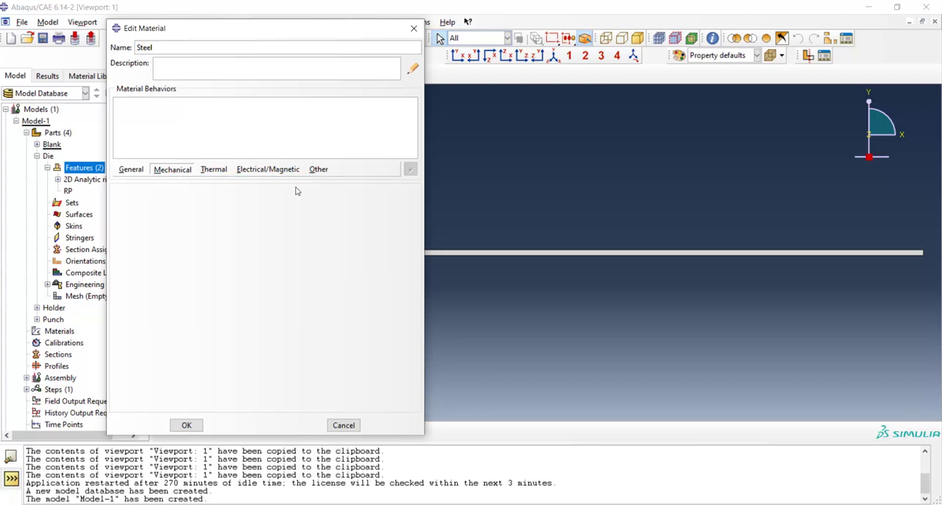
{"action": "left_click", "coordinate": [172, 168]}
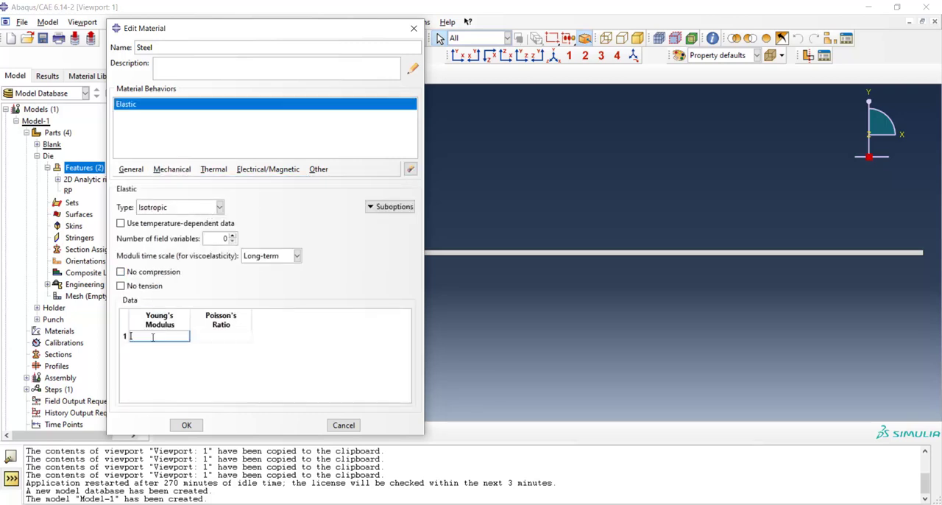
{"action": "type", "text": "2"}
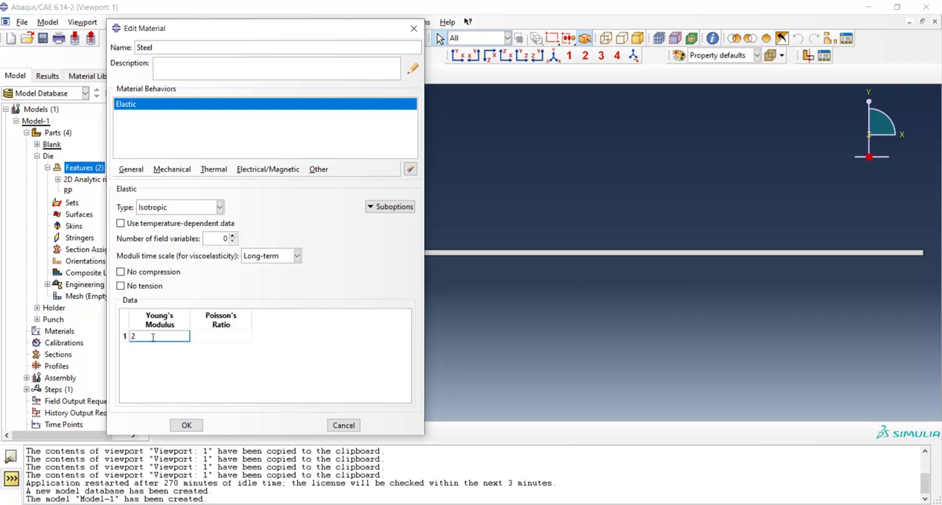
{"action": "type", "text": "e"}
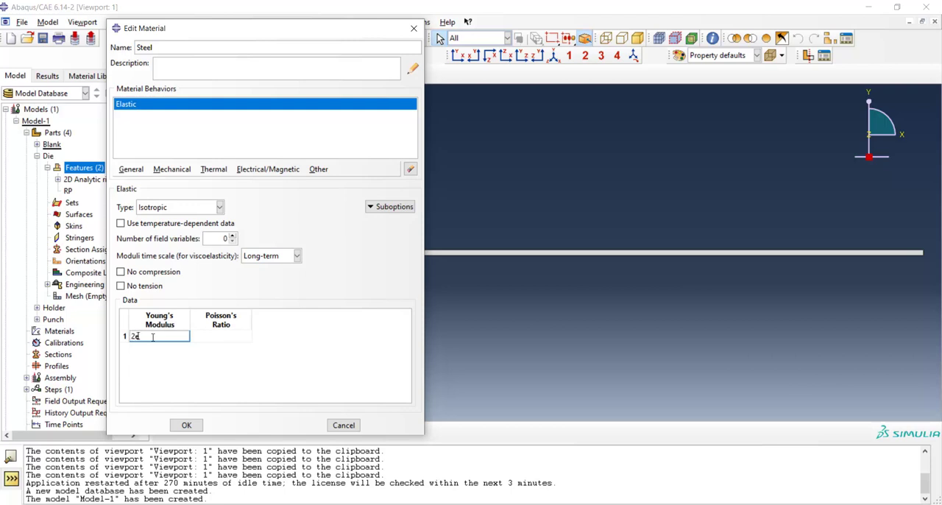
{"action": "type", "text": "5"}
{"action": "left_click", "coordinate": [219, 335]}
{"action": "type", "text": "0.3"}
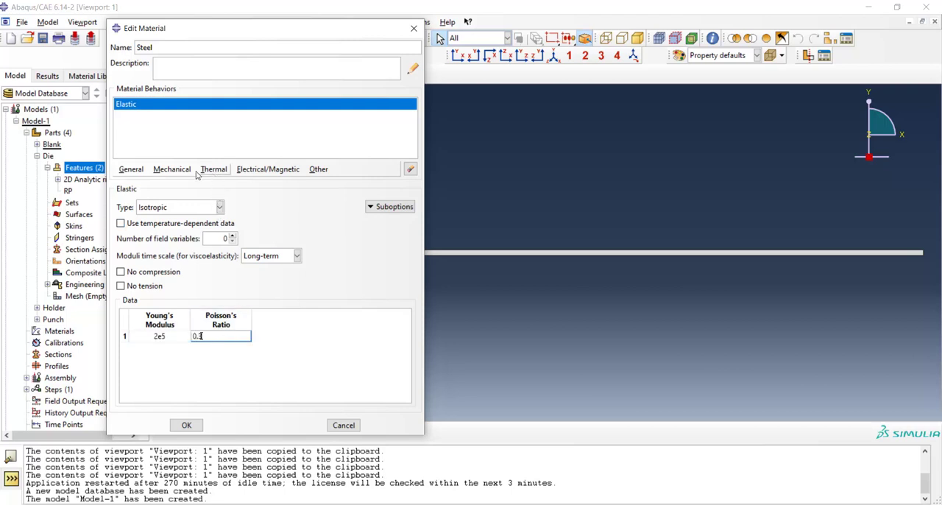
{"action": "left_click", "coordinate": [171, 168]}
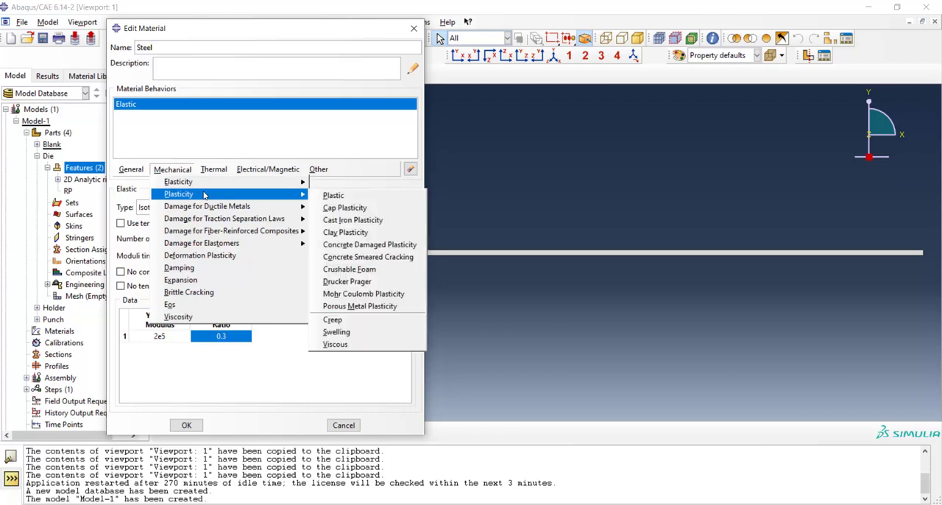
{"action": "mouse_move", "coordinate": [332, 195]}
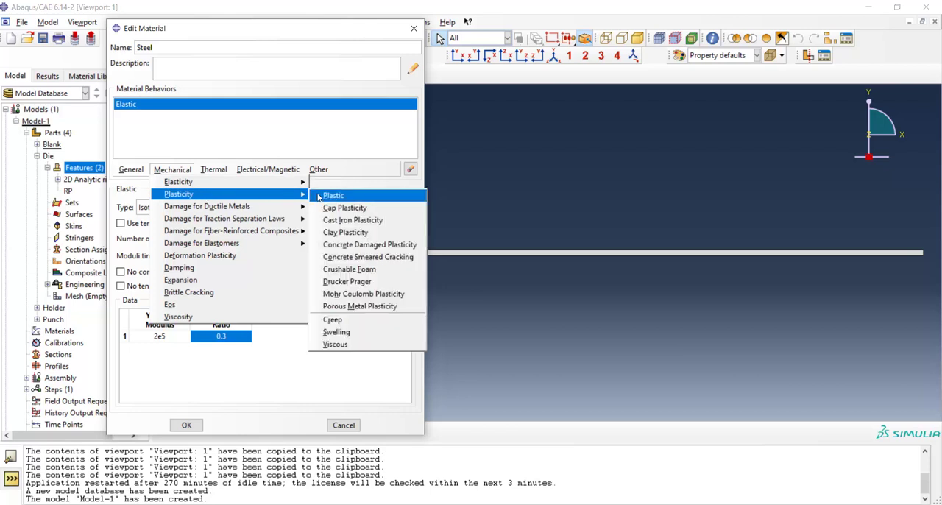
Add Plastic isotropic hardening to Steel and begin its yield data table
{"action": "left_click", "coordinate": [333, 194]}
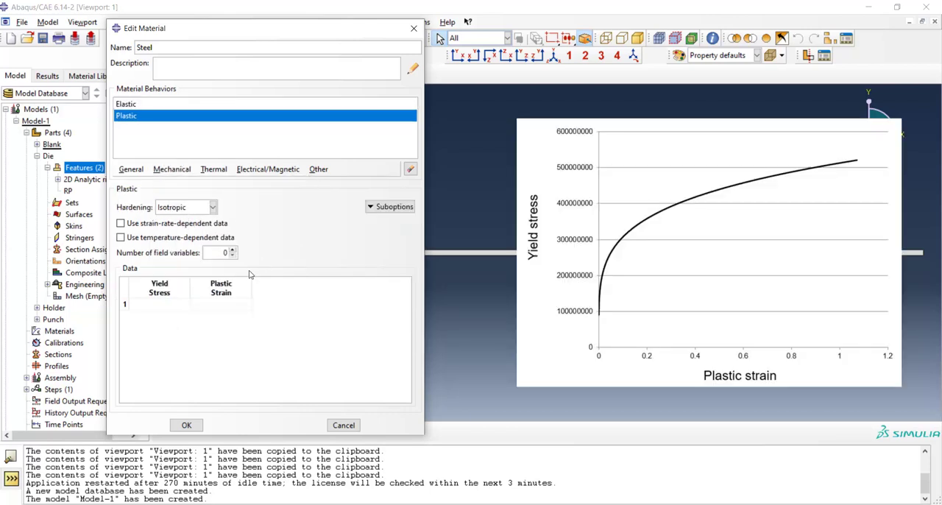
{"action": "mouse_move", "coordinate": [162, 304]}
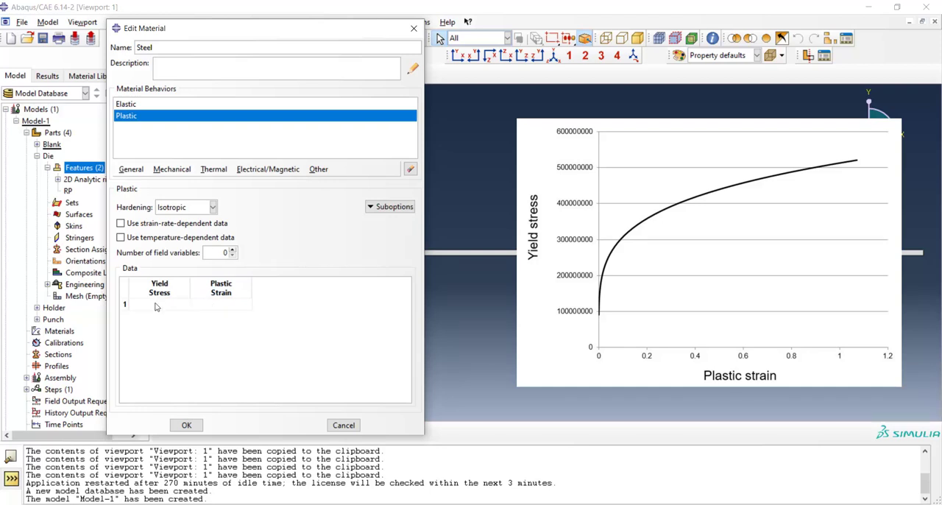
{"action": "left_click", "coordinate": [221, 289]}
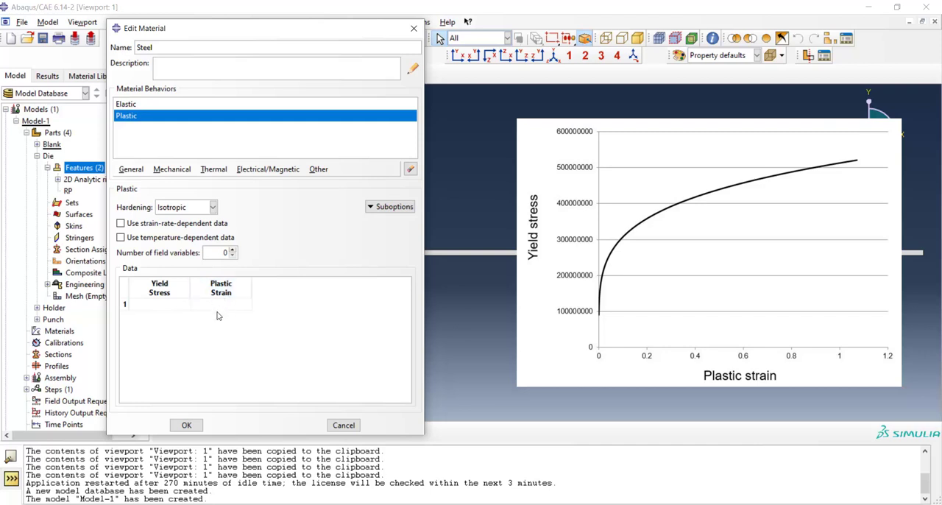
{"action": "mouse_move", "coordinate": [162, 306]}
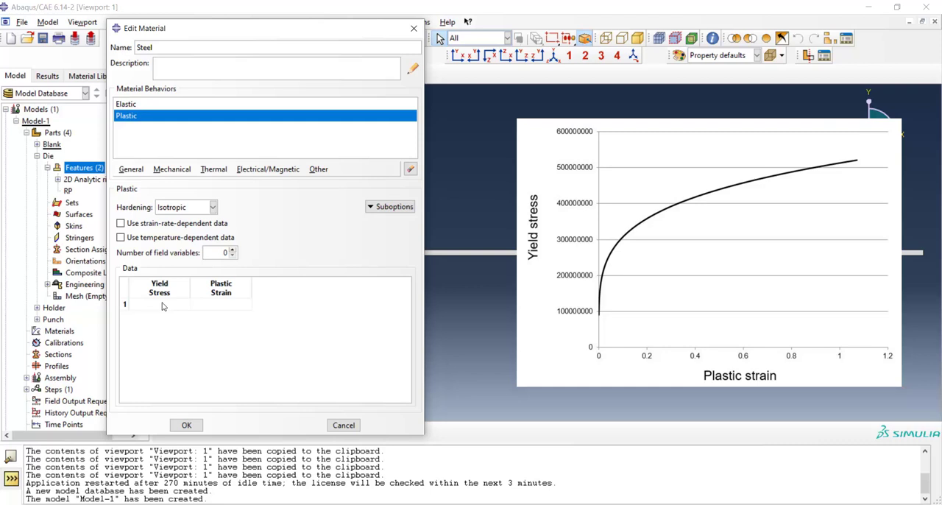
{"action": "mouse_move", "coordinate": [215, 306]}
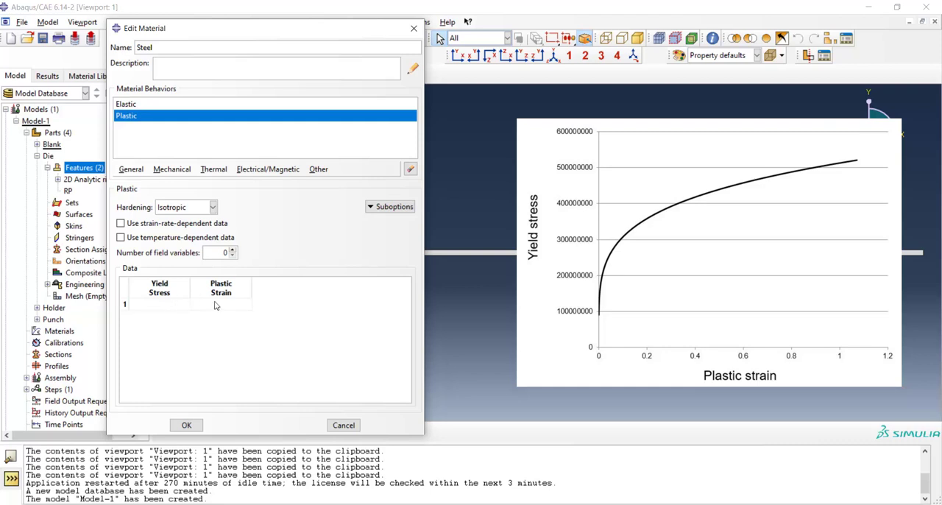
{"action": "mouse_move", "coordinate": [221, 306]}
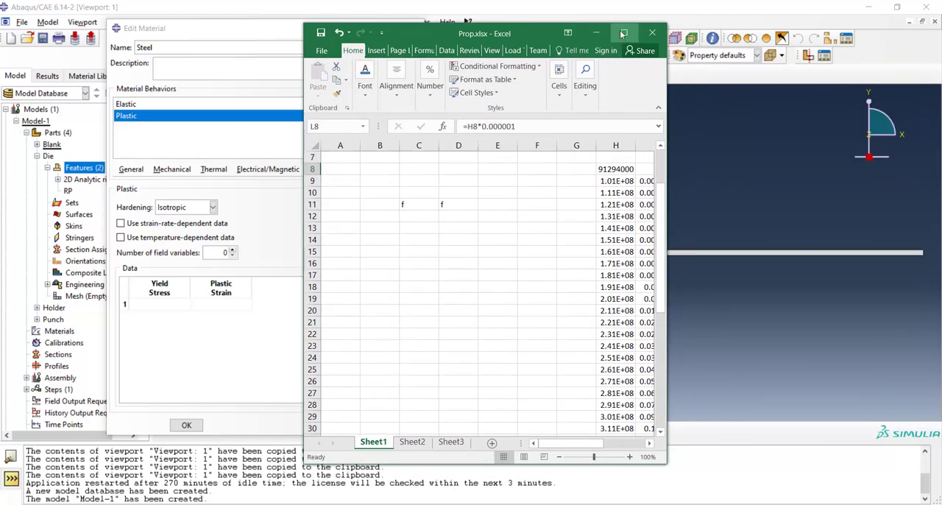
Copy the Stress and Strain cells L8:M53 from the Props workbook to the clipboard
{"action": "left_click", "coordinate": [623, 33]}
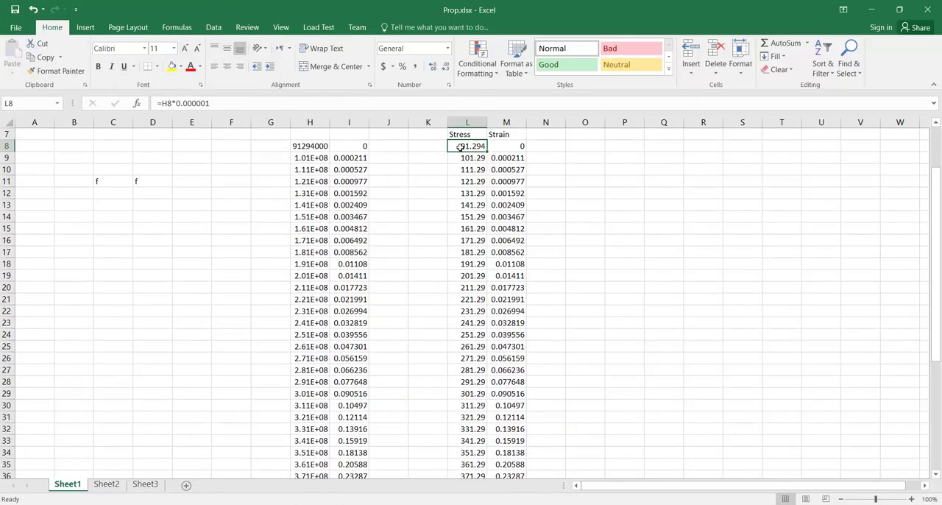
{"action": "left_click_drag", "start_coordinate": [469, 145], "coordinate": [506, 158]}
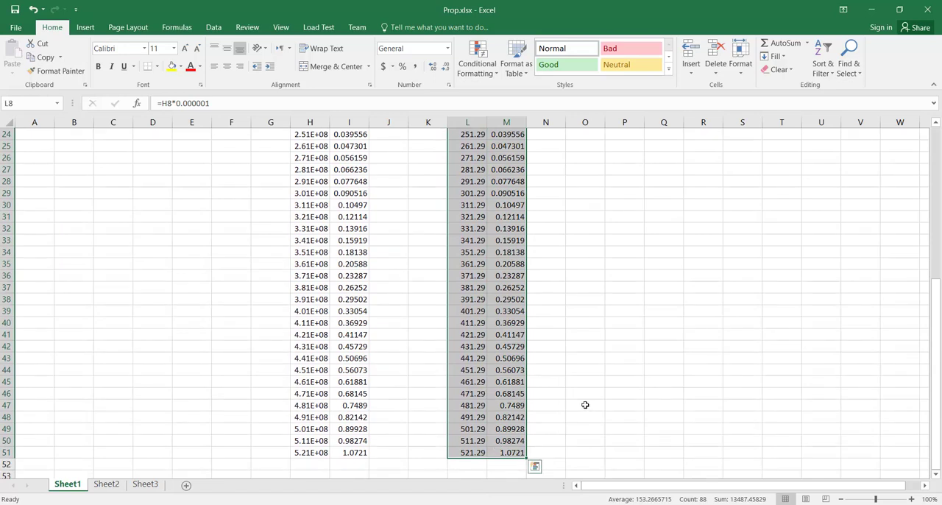
{"action": "key", "text": "ctrl+c"}
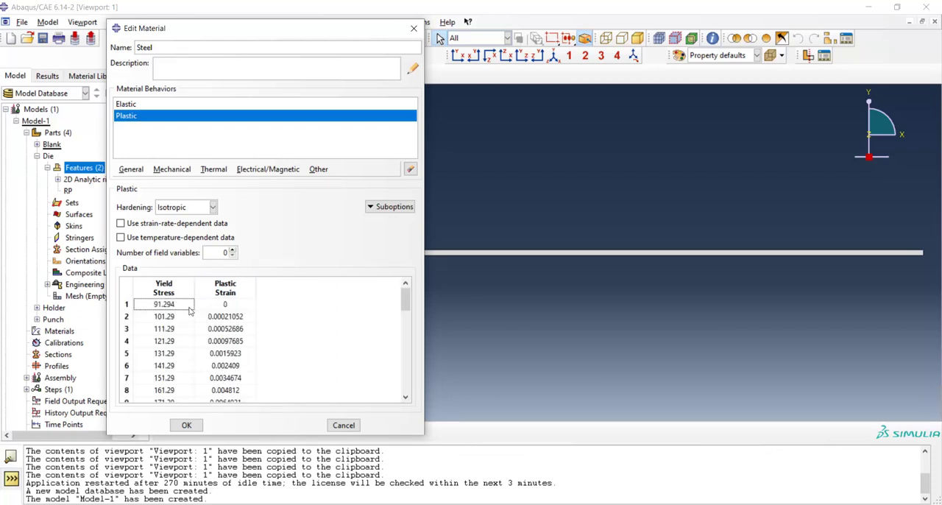
Add Plastic behaviour to Steel with the pasted stress–strain table and Isotropic hardening
{"action": "left_click", "coordinate": [164, 304]}
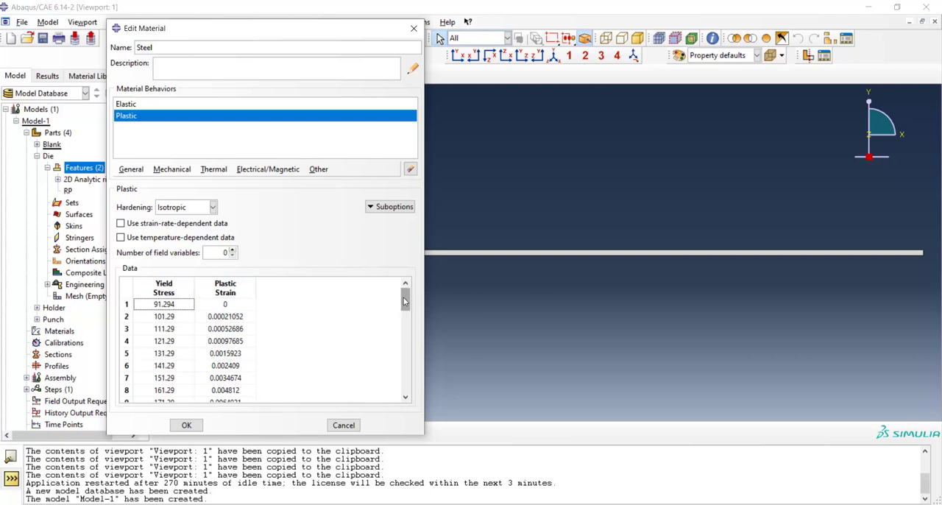
{"action": "scroll", "scroll_direction": "down", "scroll_amount": 3}
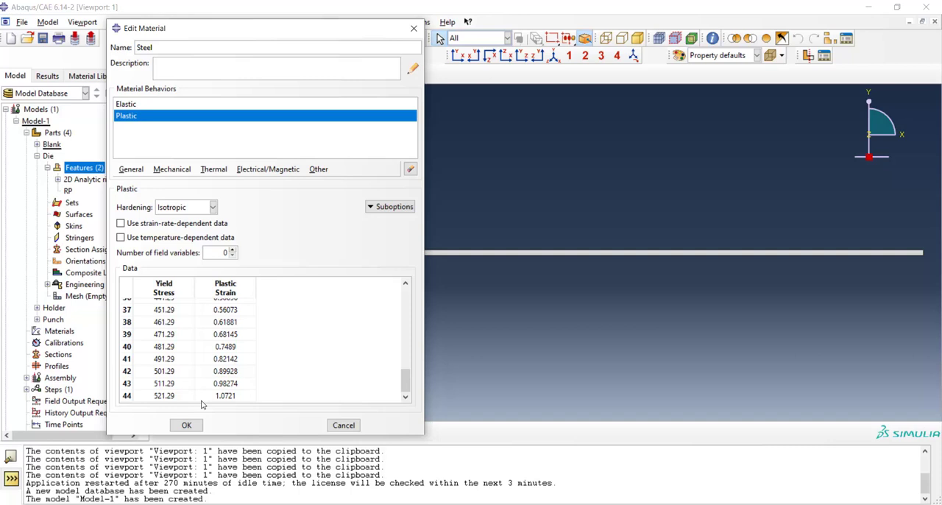
{"action": "mouse_move", "coordinate": [160, 395]}
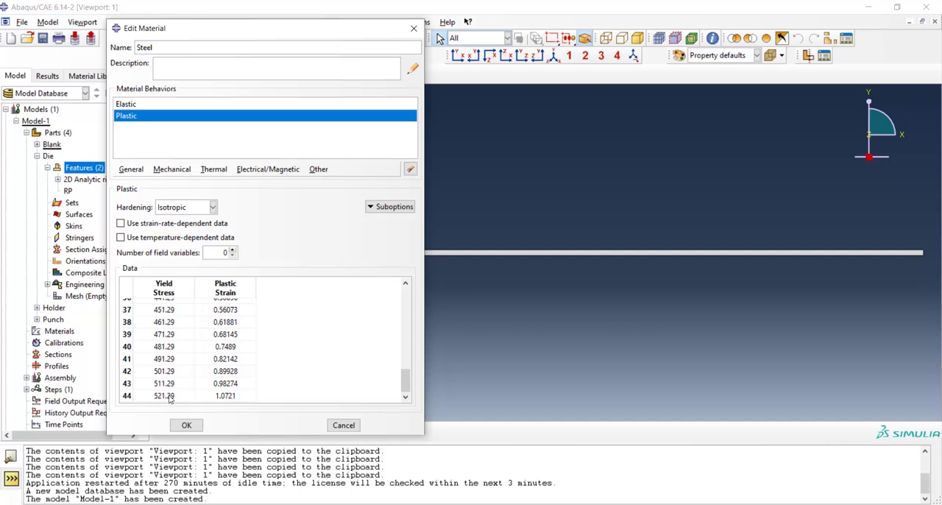
{"action": "mouse_move", "coordinate": [194, 372]}
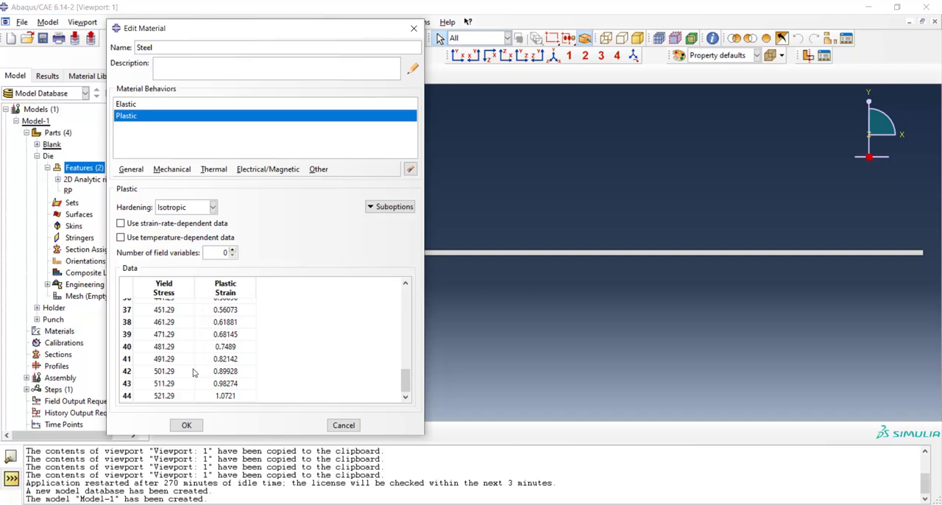
{"action": "mouse_move", "coordinate": [186, 424]}
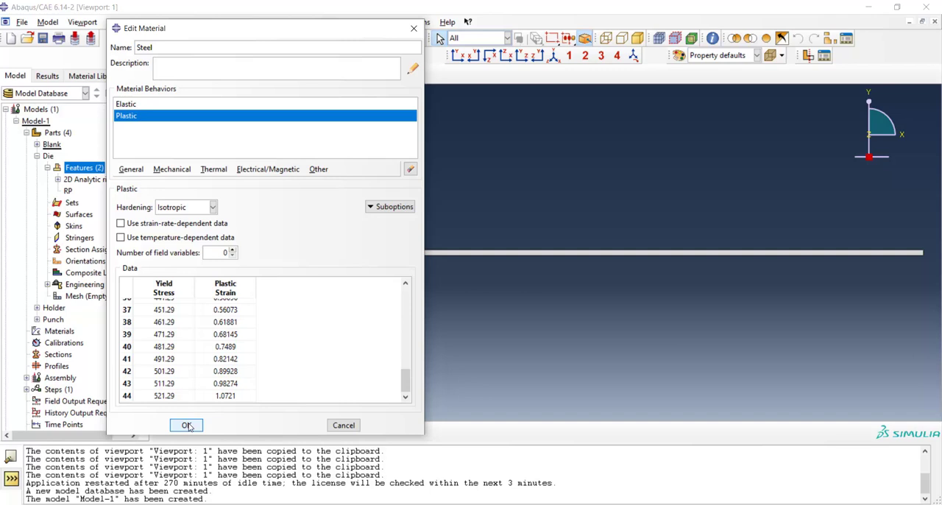
{"action": "left_click", "coordinate": [212, 206]}
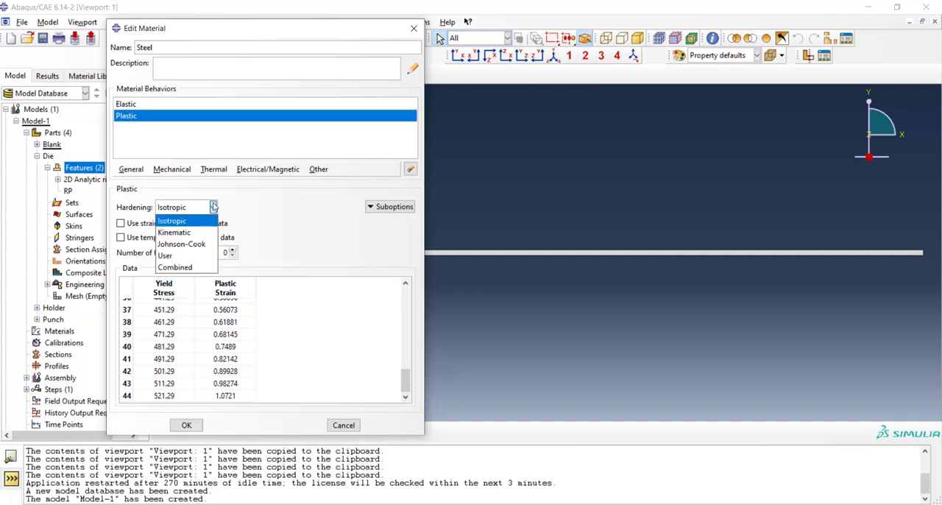
{"action": "mouse_move", "coordinate": [196, 224]}
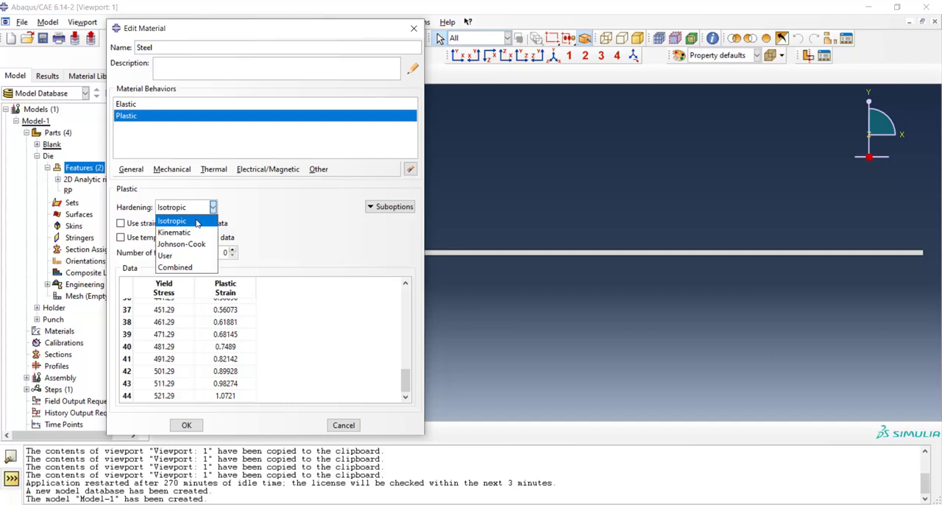
{"action": "left_click", "coordinate": [171, 220]}
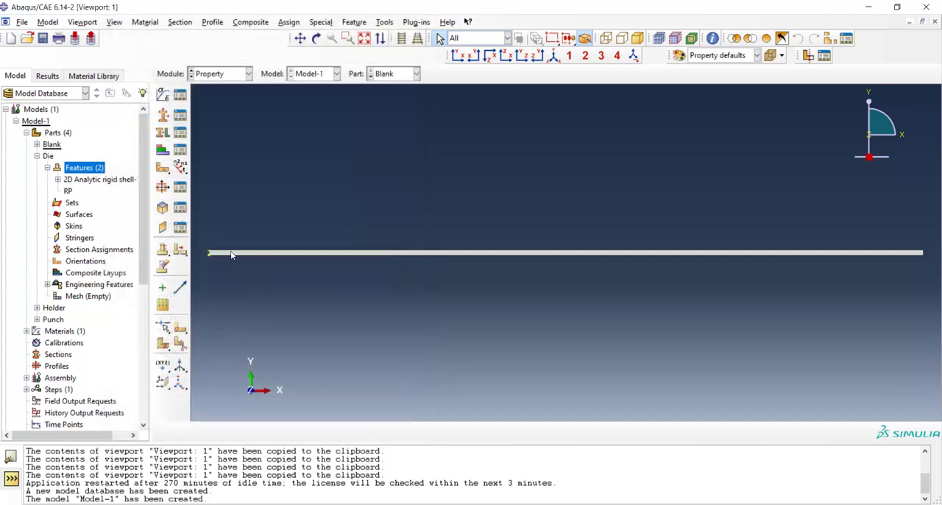
{"action": "mouse_move", "coordinate": [162, 115]}
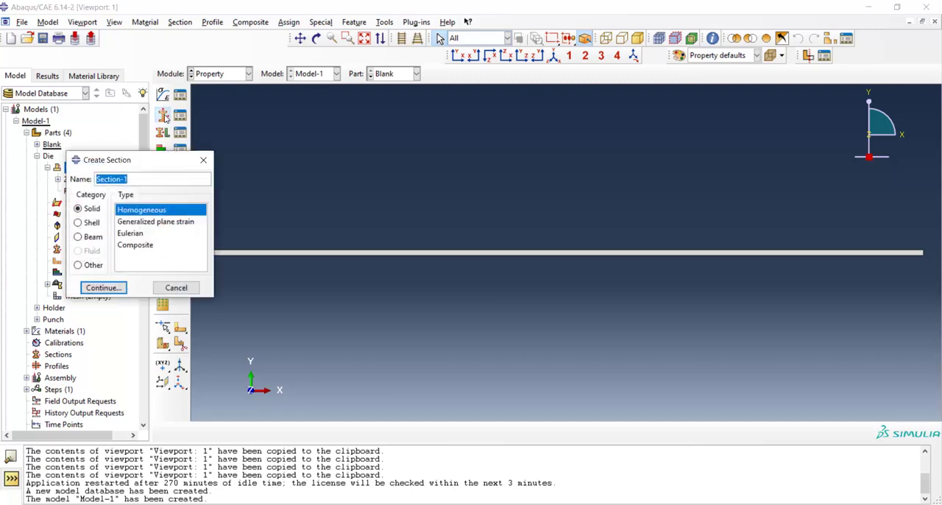
{"action": "mouse_move", "coordinate": [141, 271]}
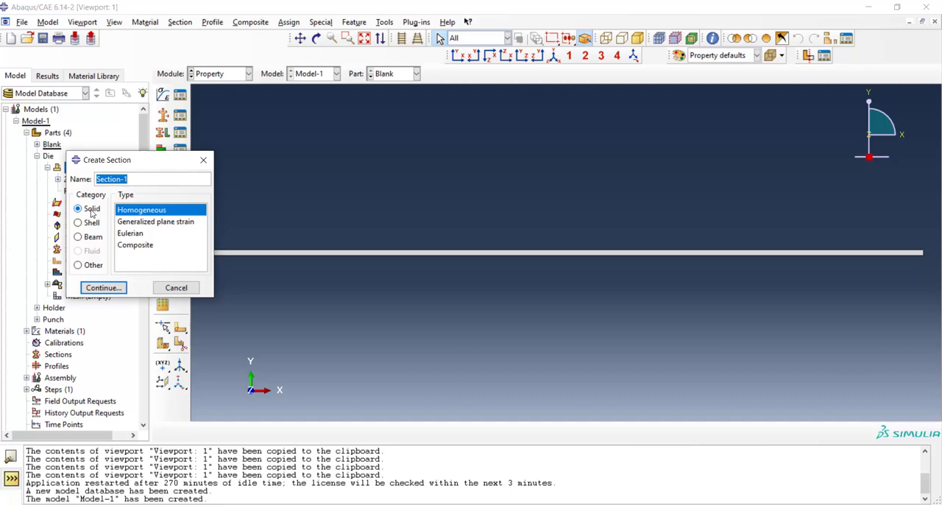
Create a solid homogeneous section named 'Steel' using the Steel material
{"action": "type", "text": "S"}
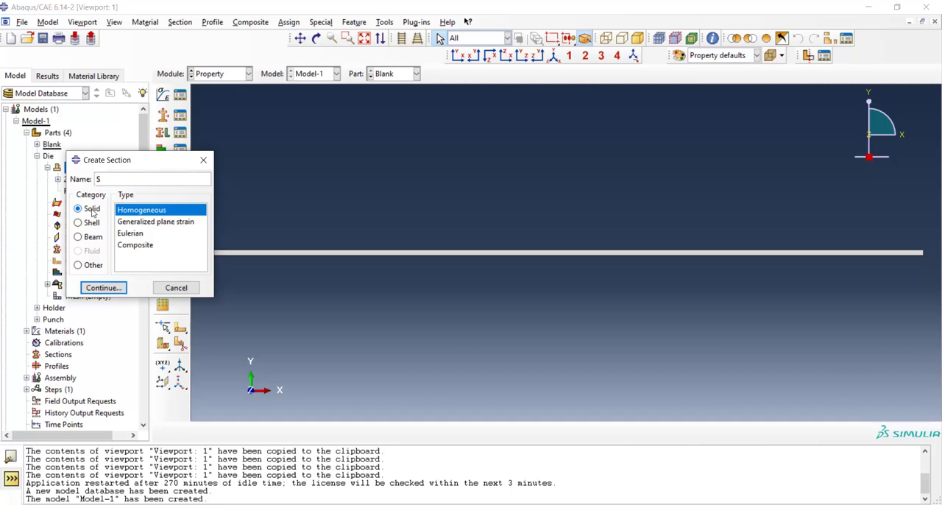
{"action": "type", "text": "teel"}
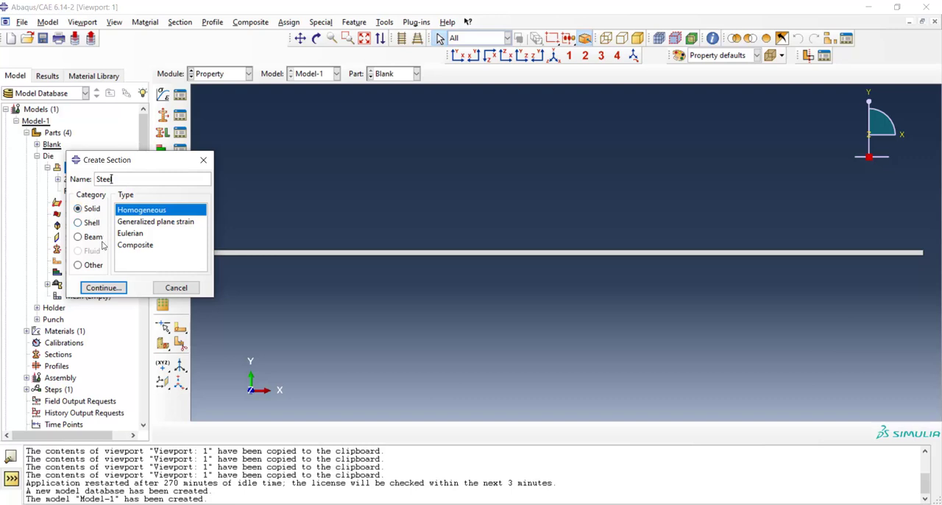
{"action": "left_click", "coordinate": [103, 287]}
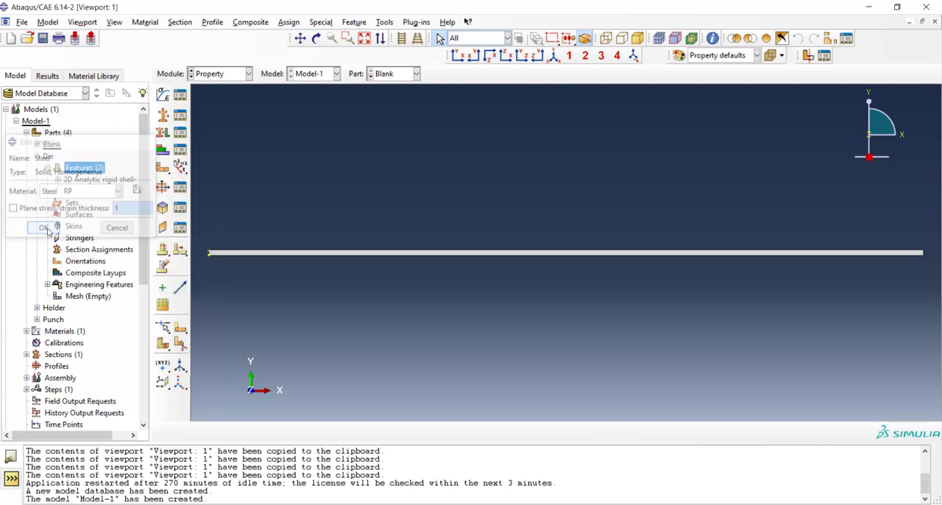
{"action": "left_click", "coordinate": [42, 227]}
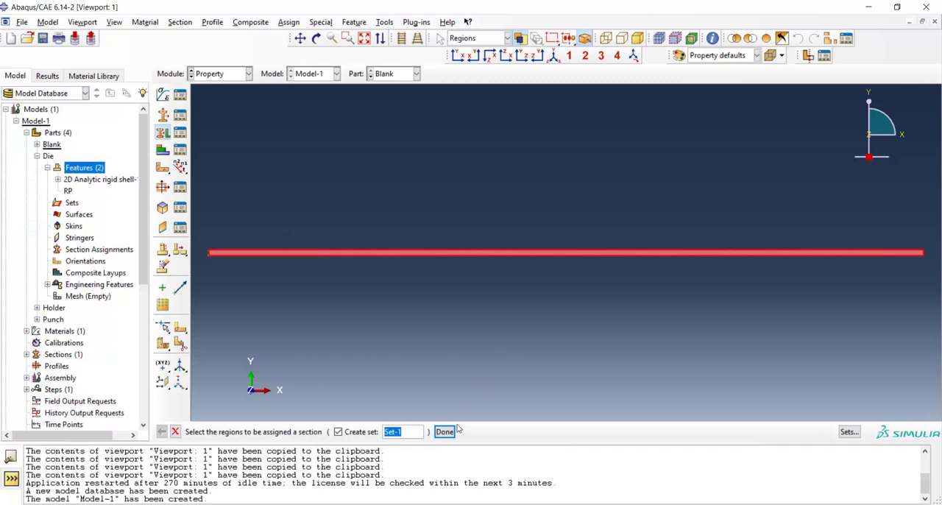
Assign the Steel section to the blank and move to the Assembly module
{"action": "left_click", "coordinate": [444, 431]}
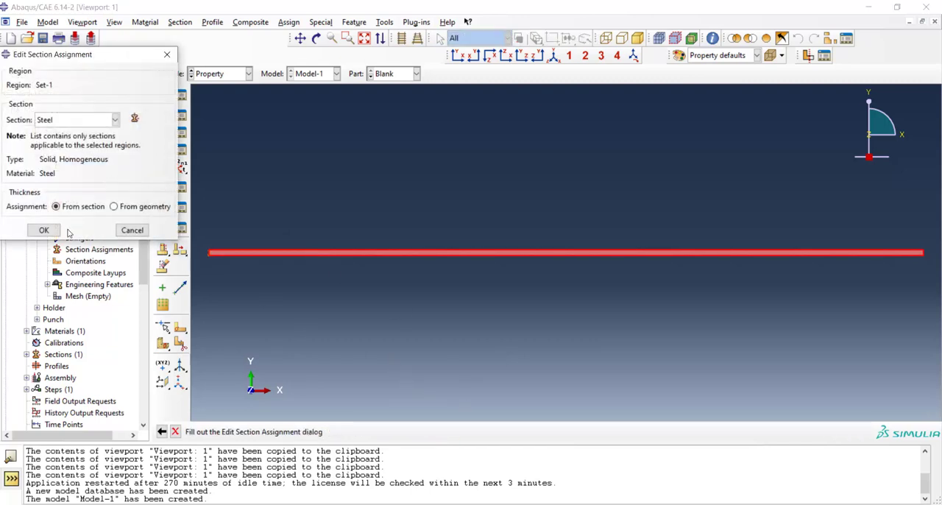
{"action": "left_click", "coordinate": [44, 230]}
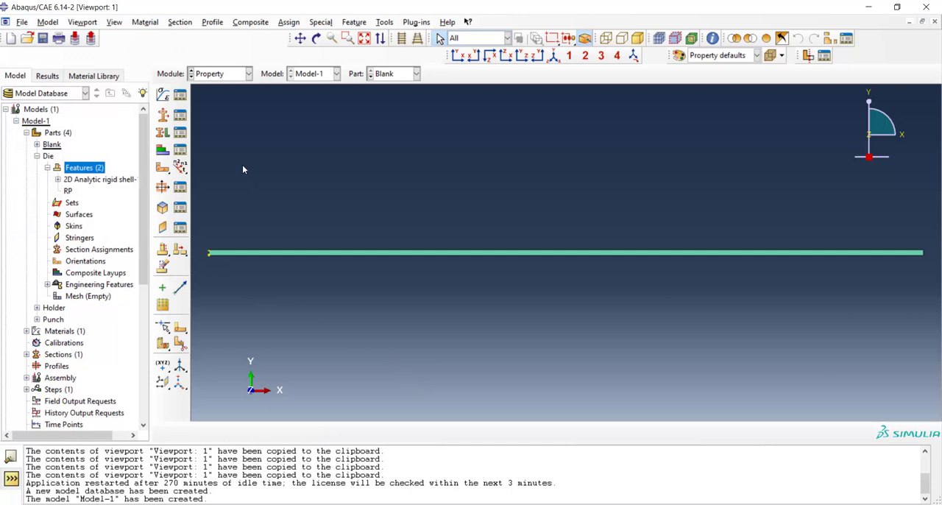
{"action": "left_click", "coordinate": [221, 73]}
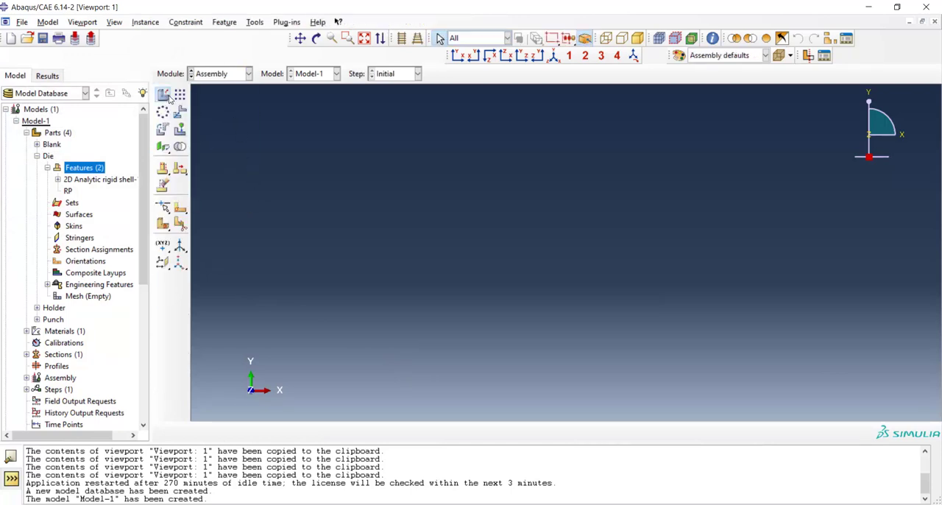
Instance Blank, Die, Holder and Punch as independent, auto-offset from one another
{"action": "left_click", "coordinate": [162, 94]}
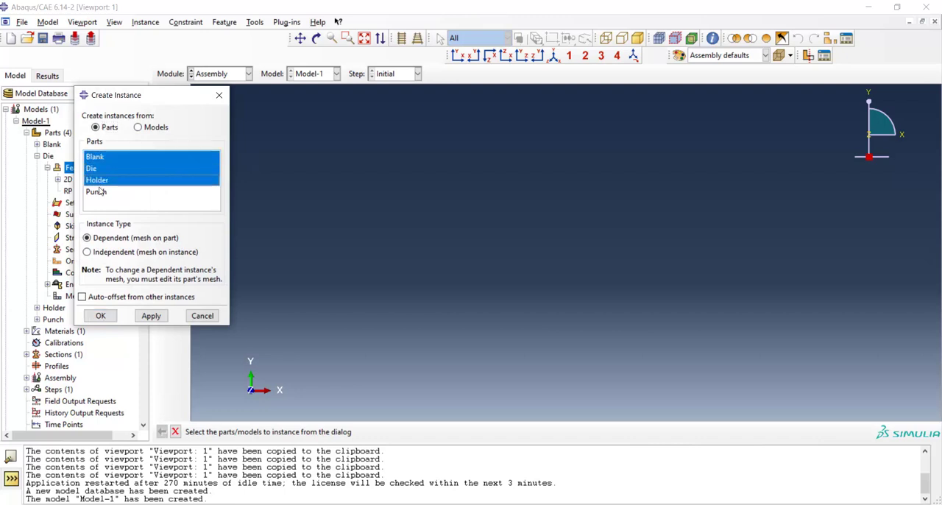
{"action": "left_click", "coordinate": [87, 252]}
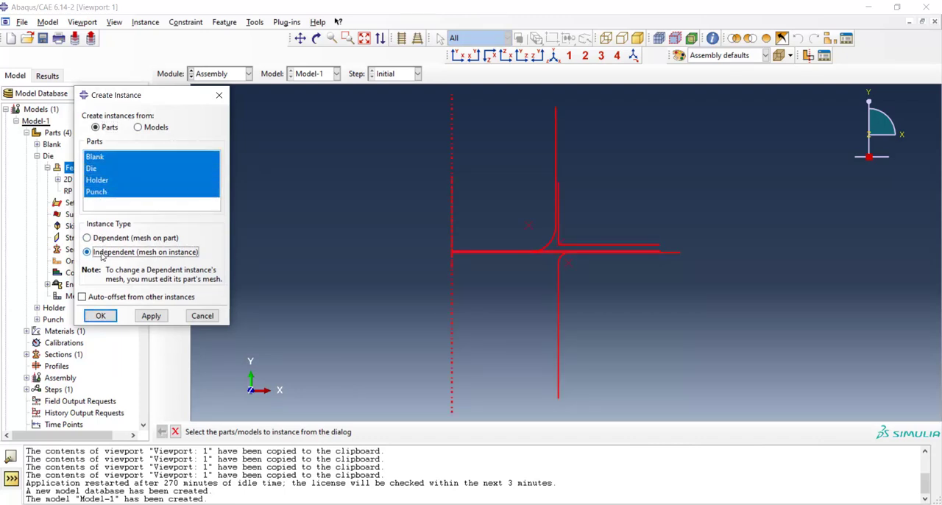
{"action": "left_click", "coordinate": [83, 296]}
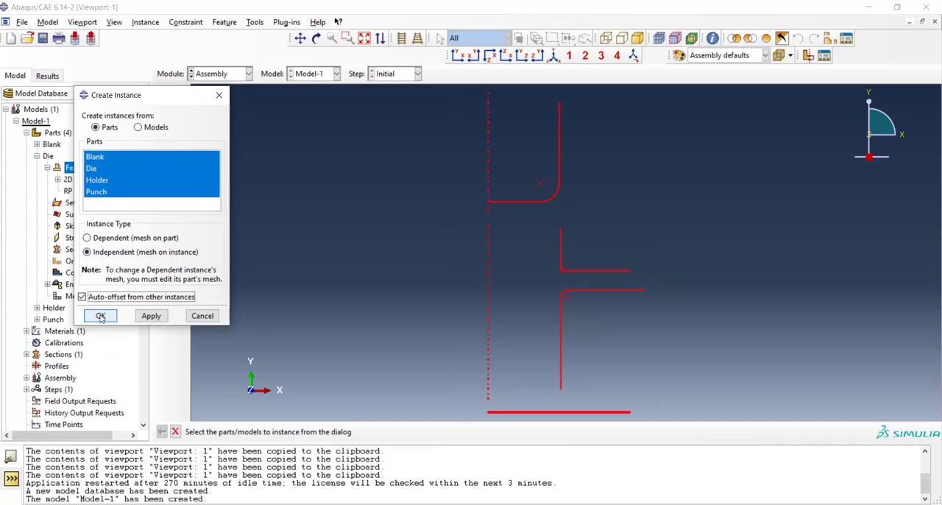
{"action": "left_click", "coordinate": [100, 315]}
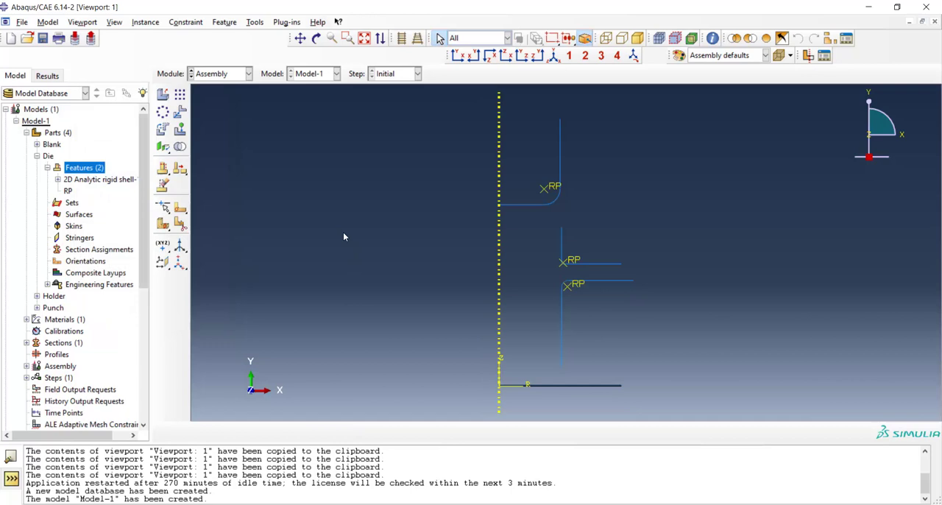
{"action": "mouse_move", "coordinate": [639, 404]}
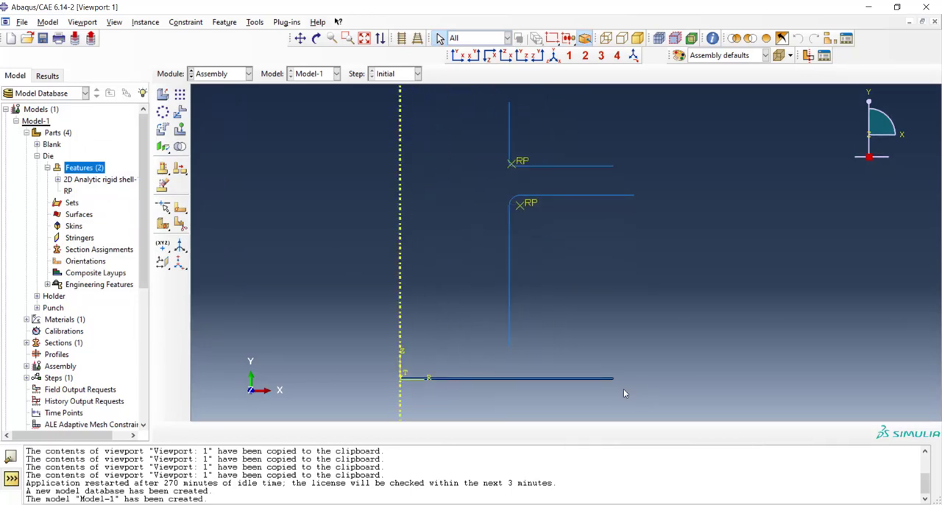
{"action": "mouse_move", "coordinate": [459, 274]}
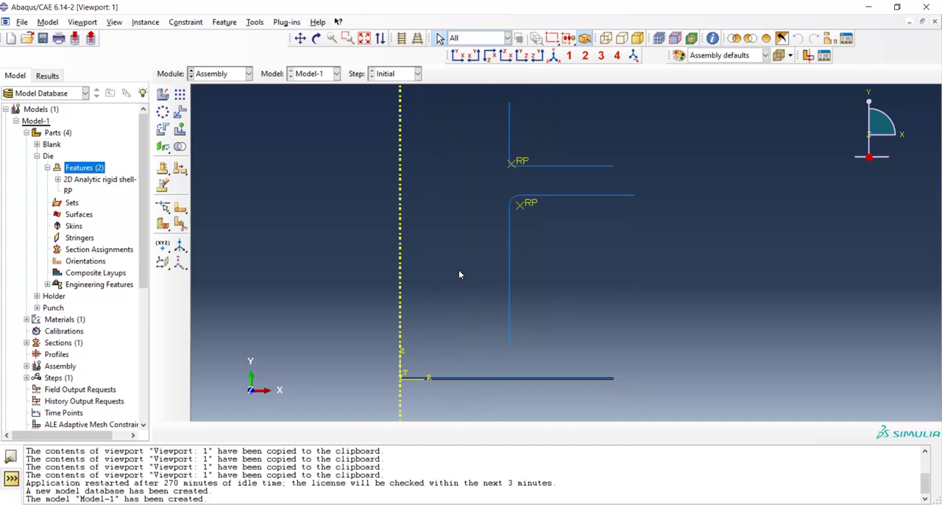
{"action": "mouse_move", "coordinate": [338, 185]}
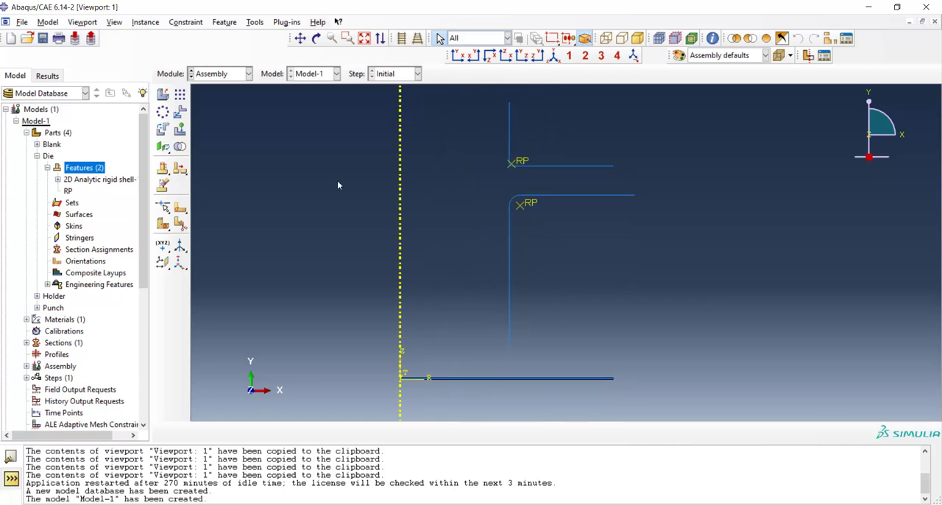
Translate the Blank instance by 10, 86.302 up between the die and holder
{"action": "left_click", "coordinate": [180, 112]}
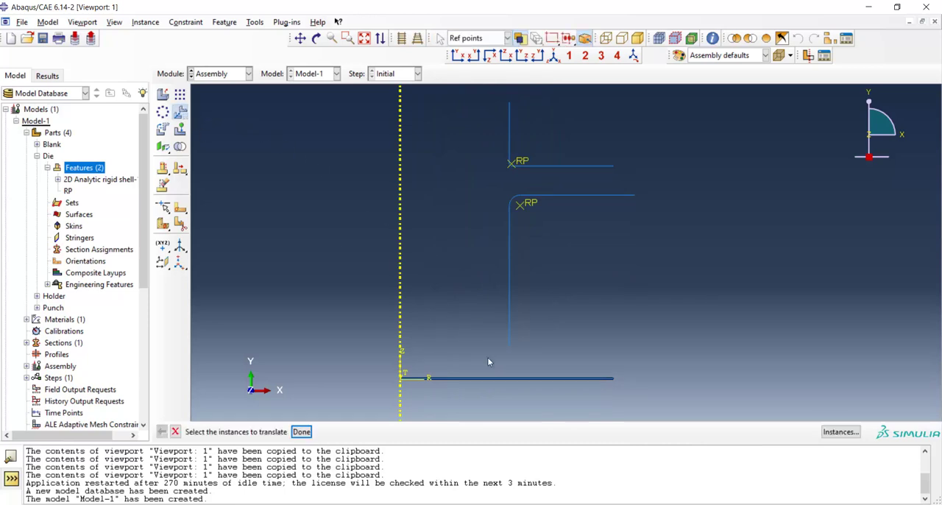
{"action": "left_click", "coordinate": [504, 377]}
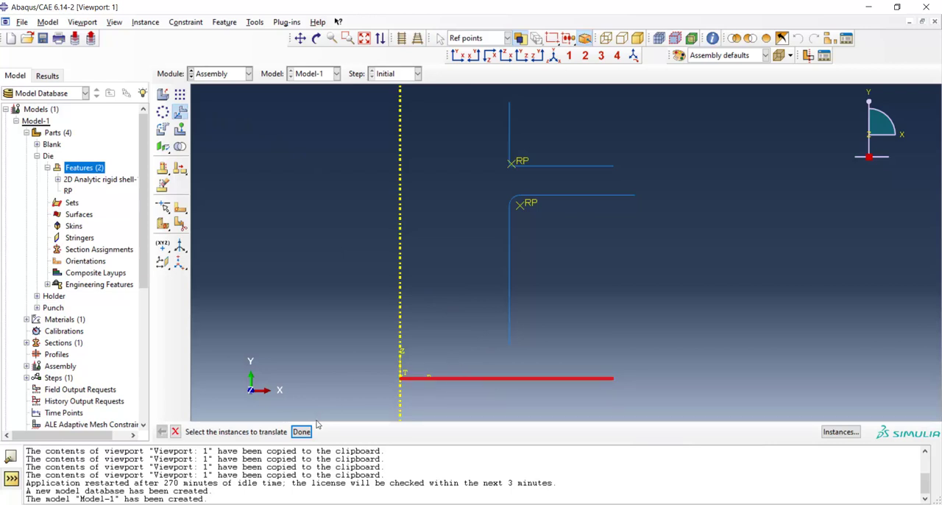
{"action": "left_click", "coordinate": [300, 432]}
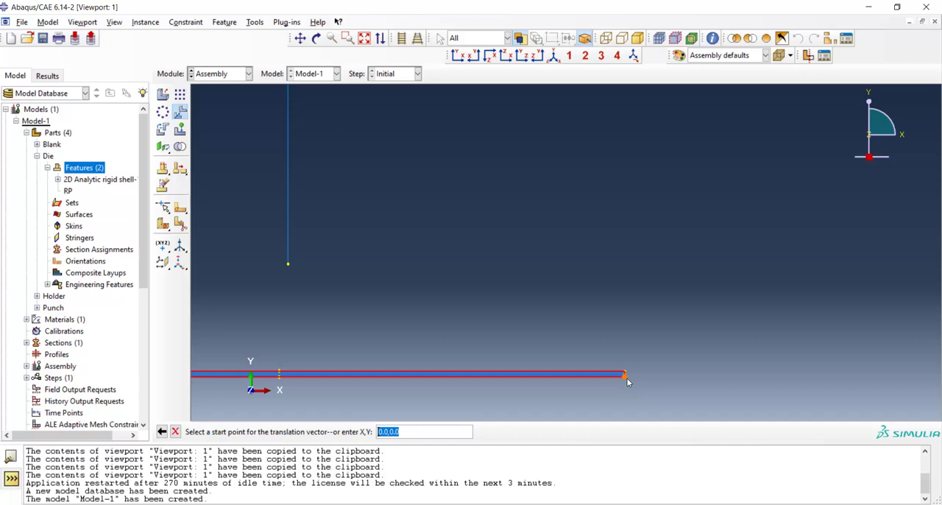
{"action": "left_click", "coordinate": [625, 375]}
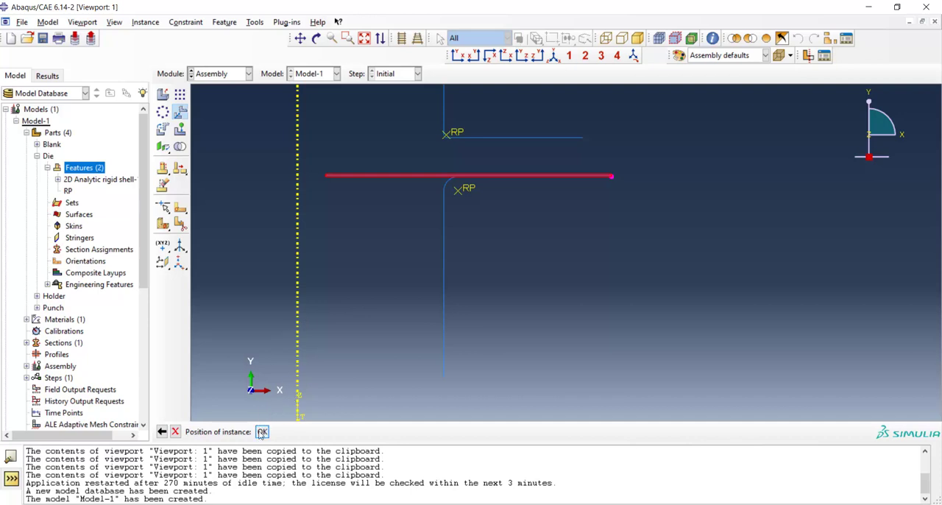
{"action": "left_click", "coordinate": [263, 431]}
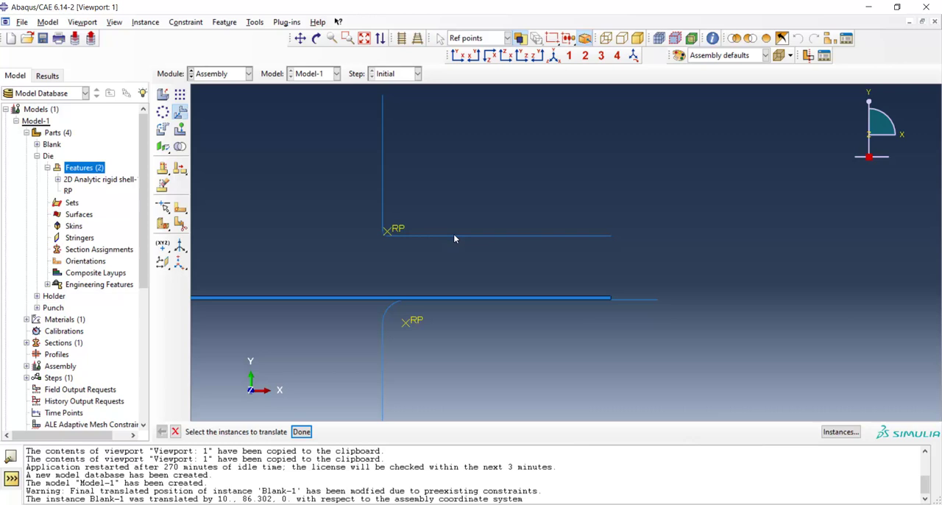
Translate the Holder instance by 0, -12.78 down onto the blank
{"action": "left_click", "coordinate": [301, 432]}
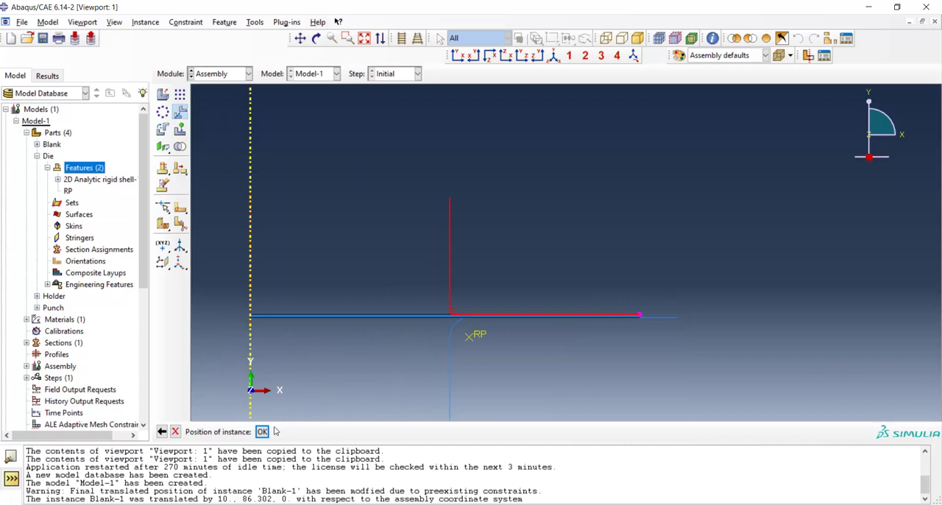
{"action": "left_click", "coordinate": [262, 431]}
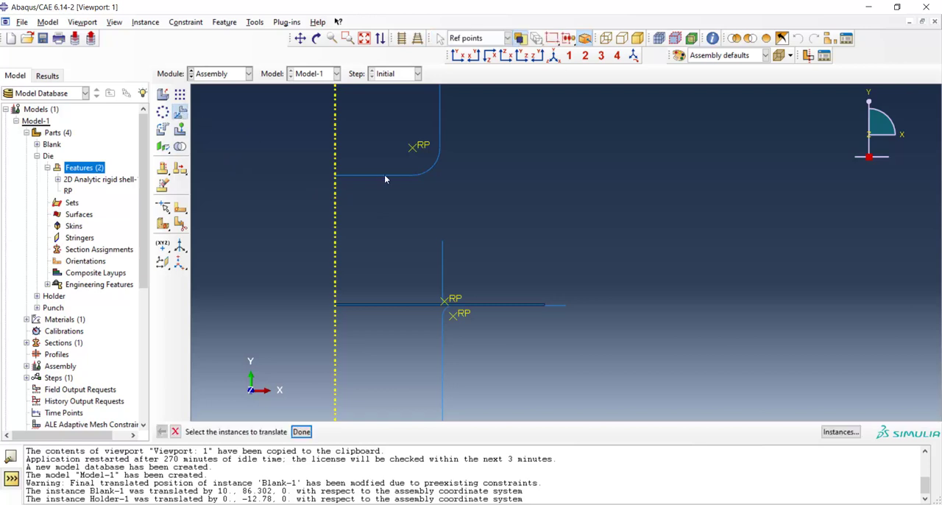
Translate the Punch instance by 0, -61.18 so its rounded edge meets the blank
{"action": "left_click", "coordinate": [300, 431]}
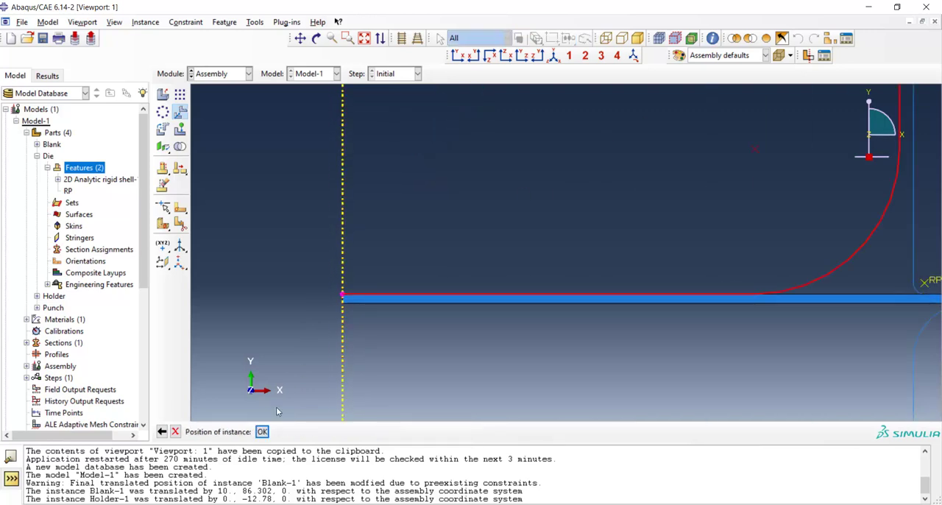
{"action": "left_click", "coordinate": [262, 431]}
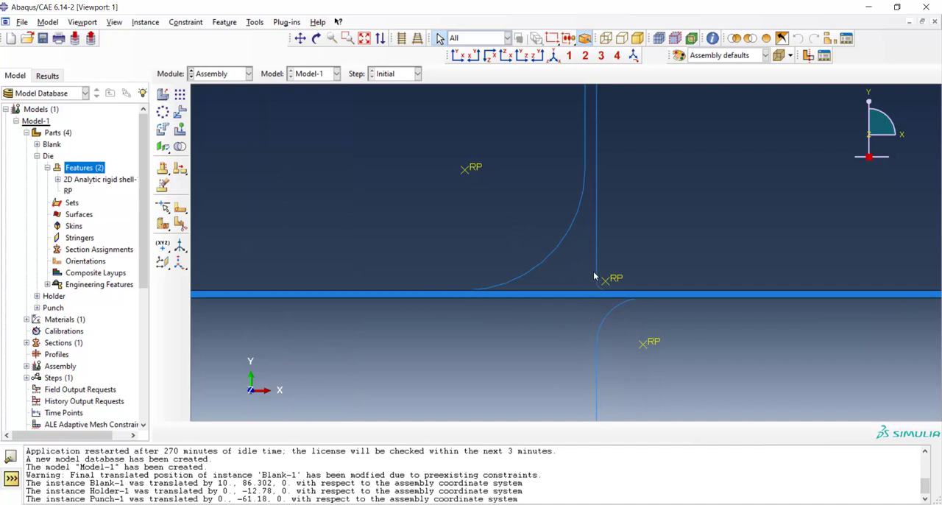
{"action": "mouse_move", "coordinate": [566, 273]}
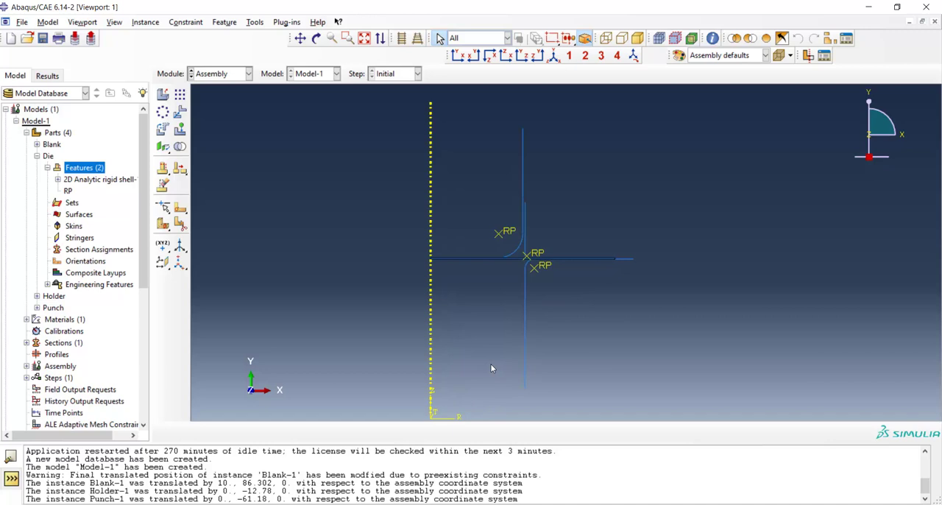
{"action": "mouse_move", "coordinate": [589, 420]}
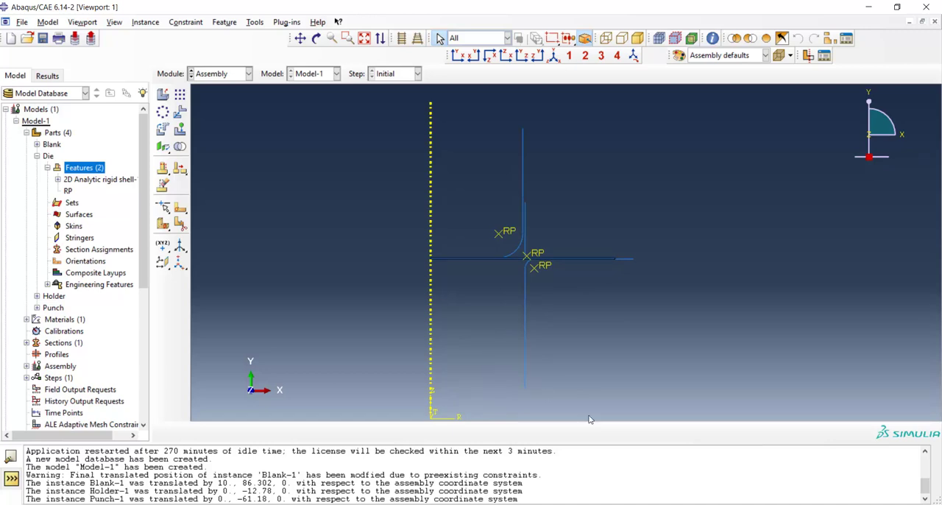